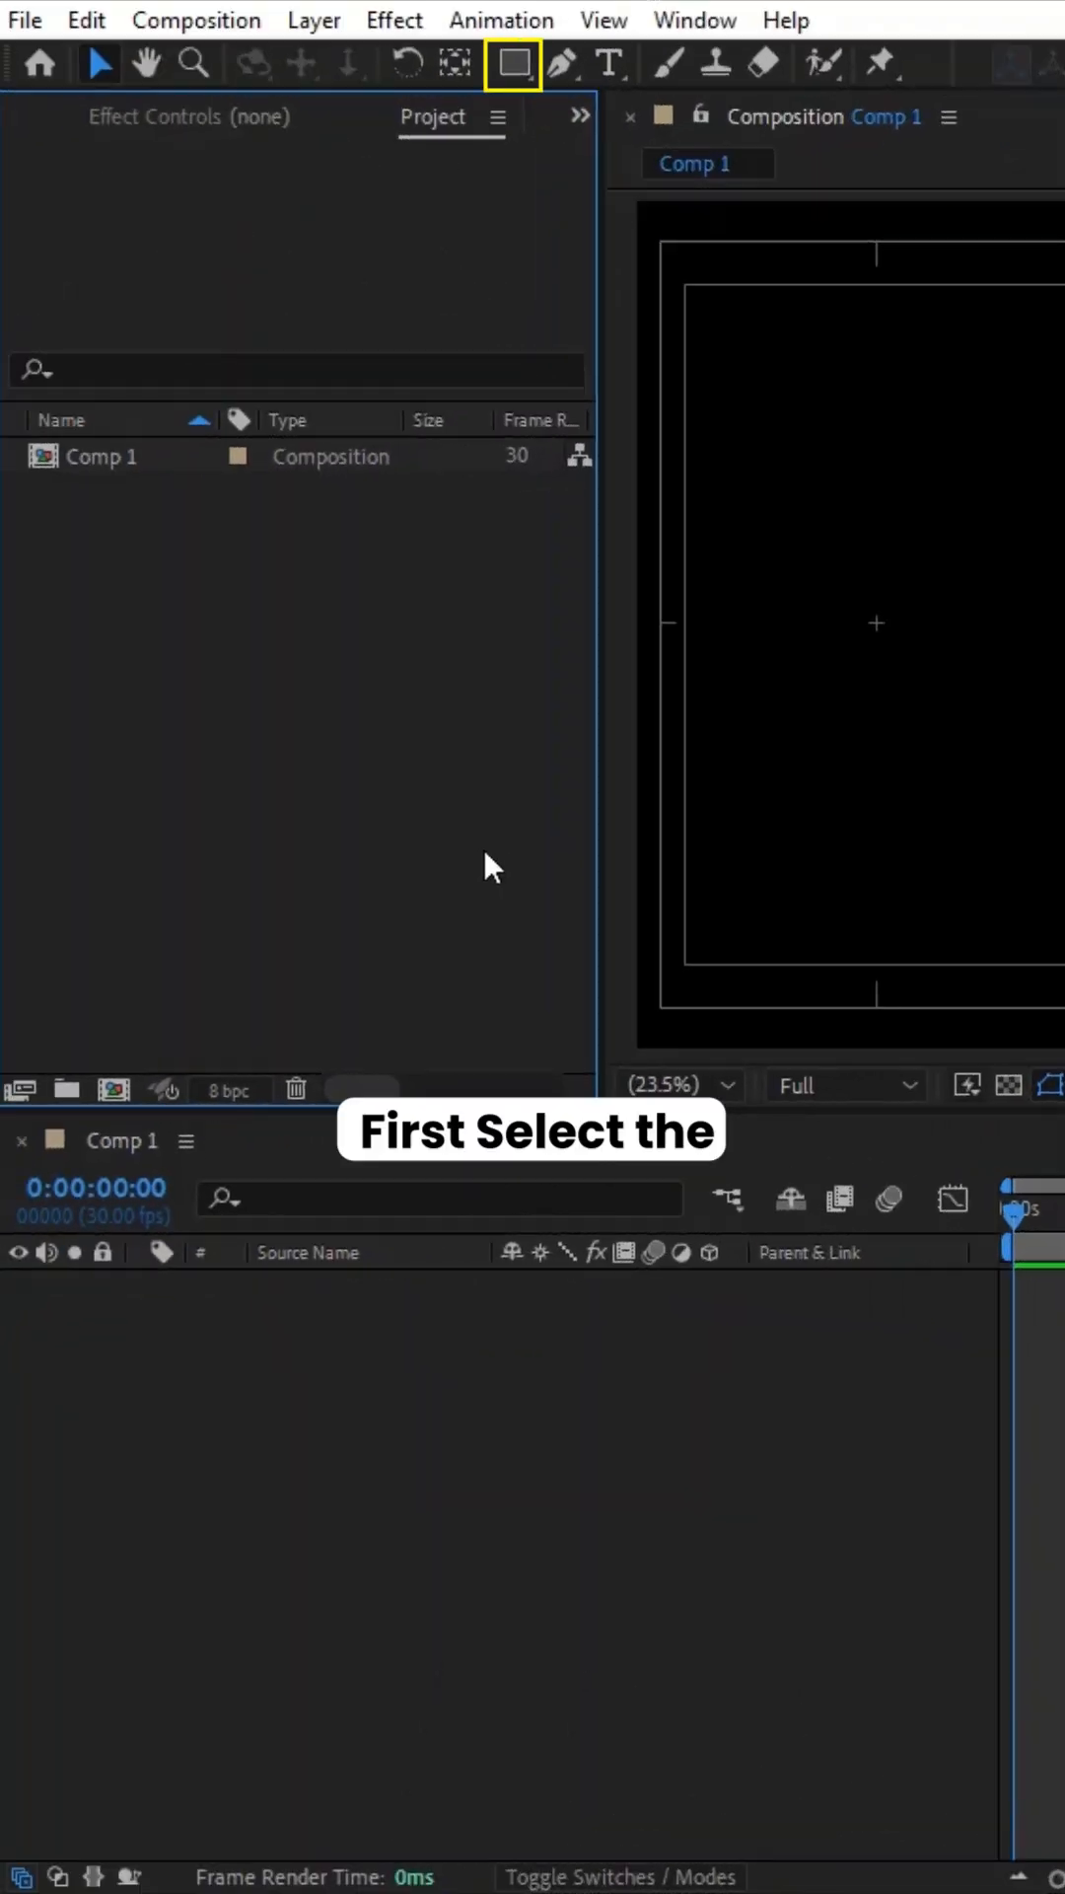
Step: Draw a wide red rectangle banner (Shape Layer 1) across the composition centre
{"action": "left_click", "coordinate": [1001, 63]}
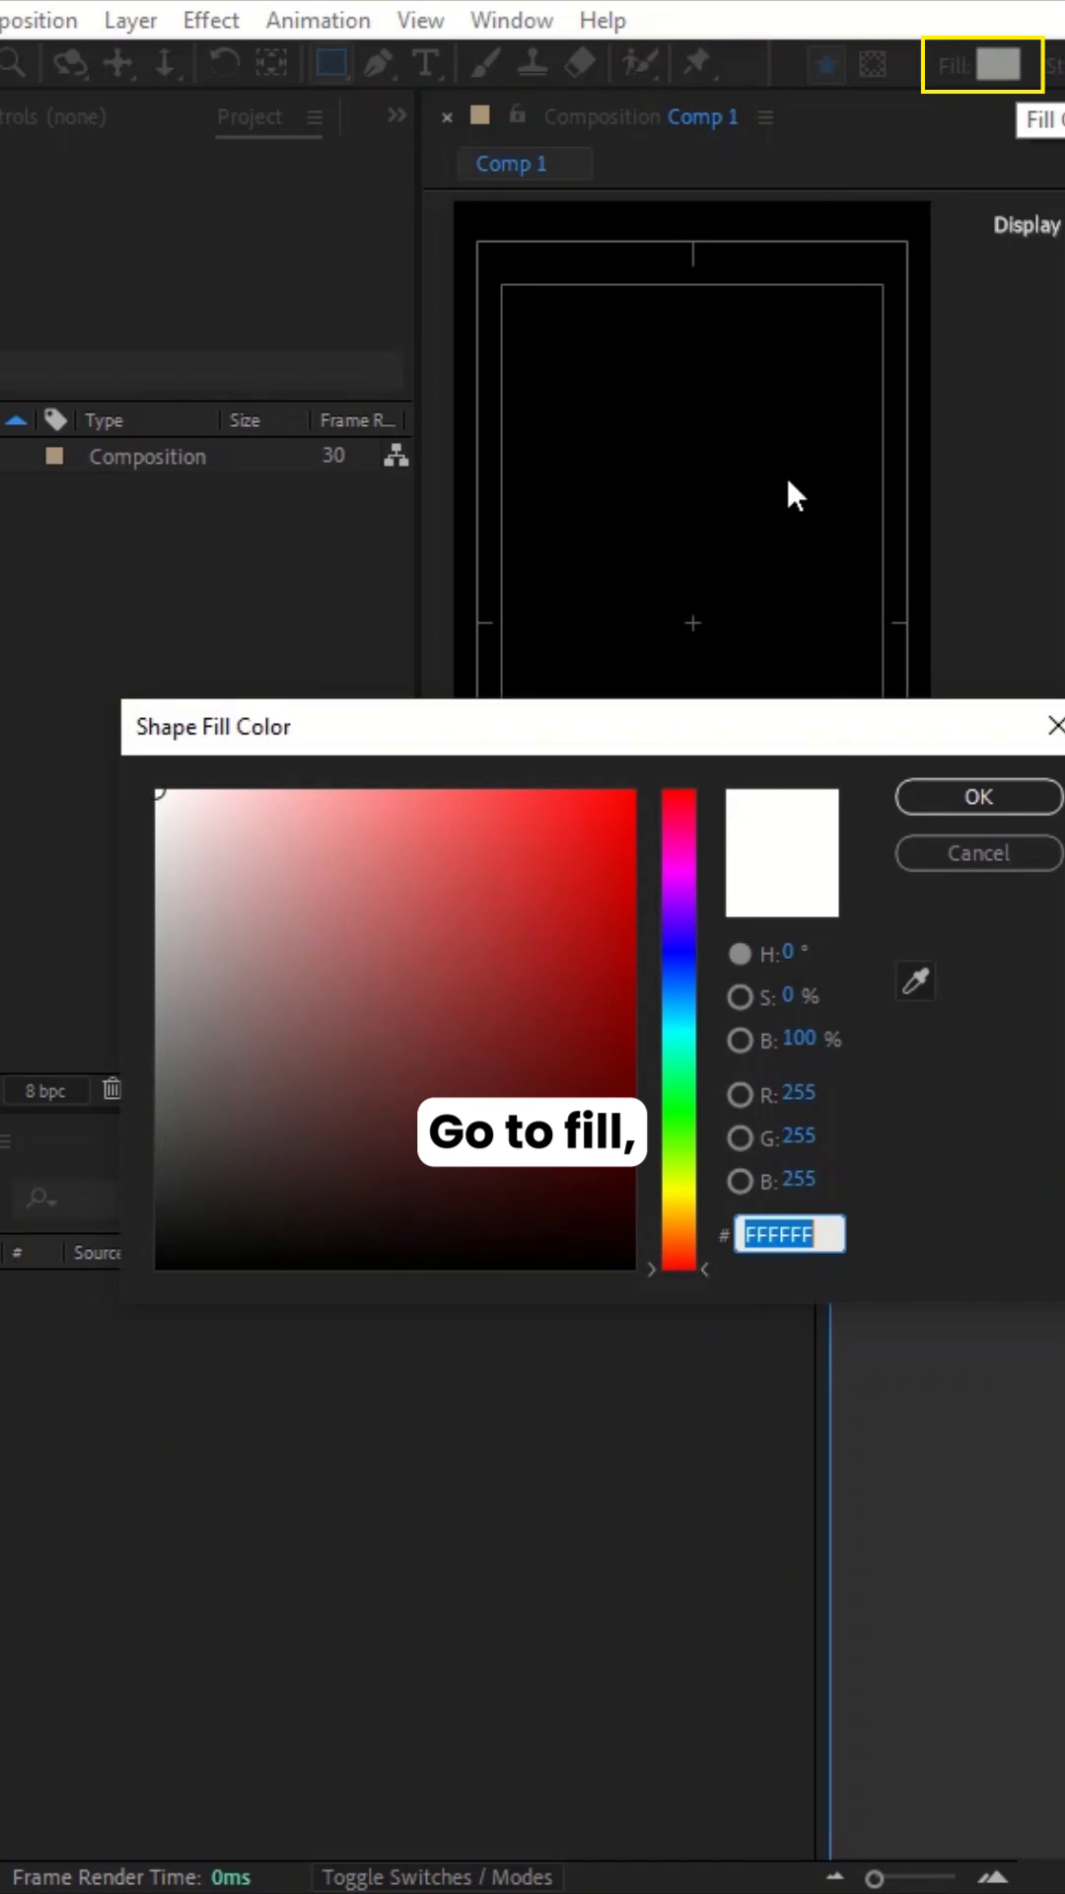
{"action": "left_click", "coordinate": [979, 795]}
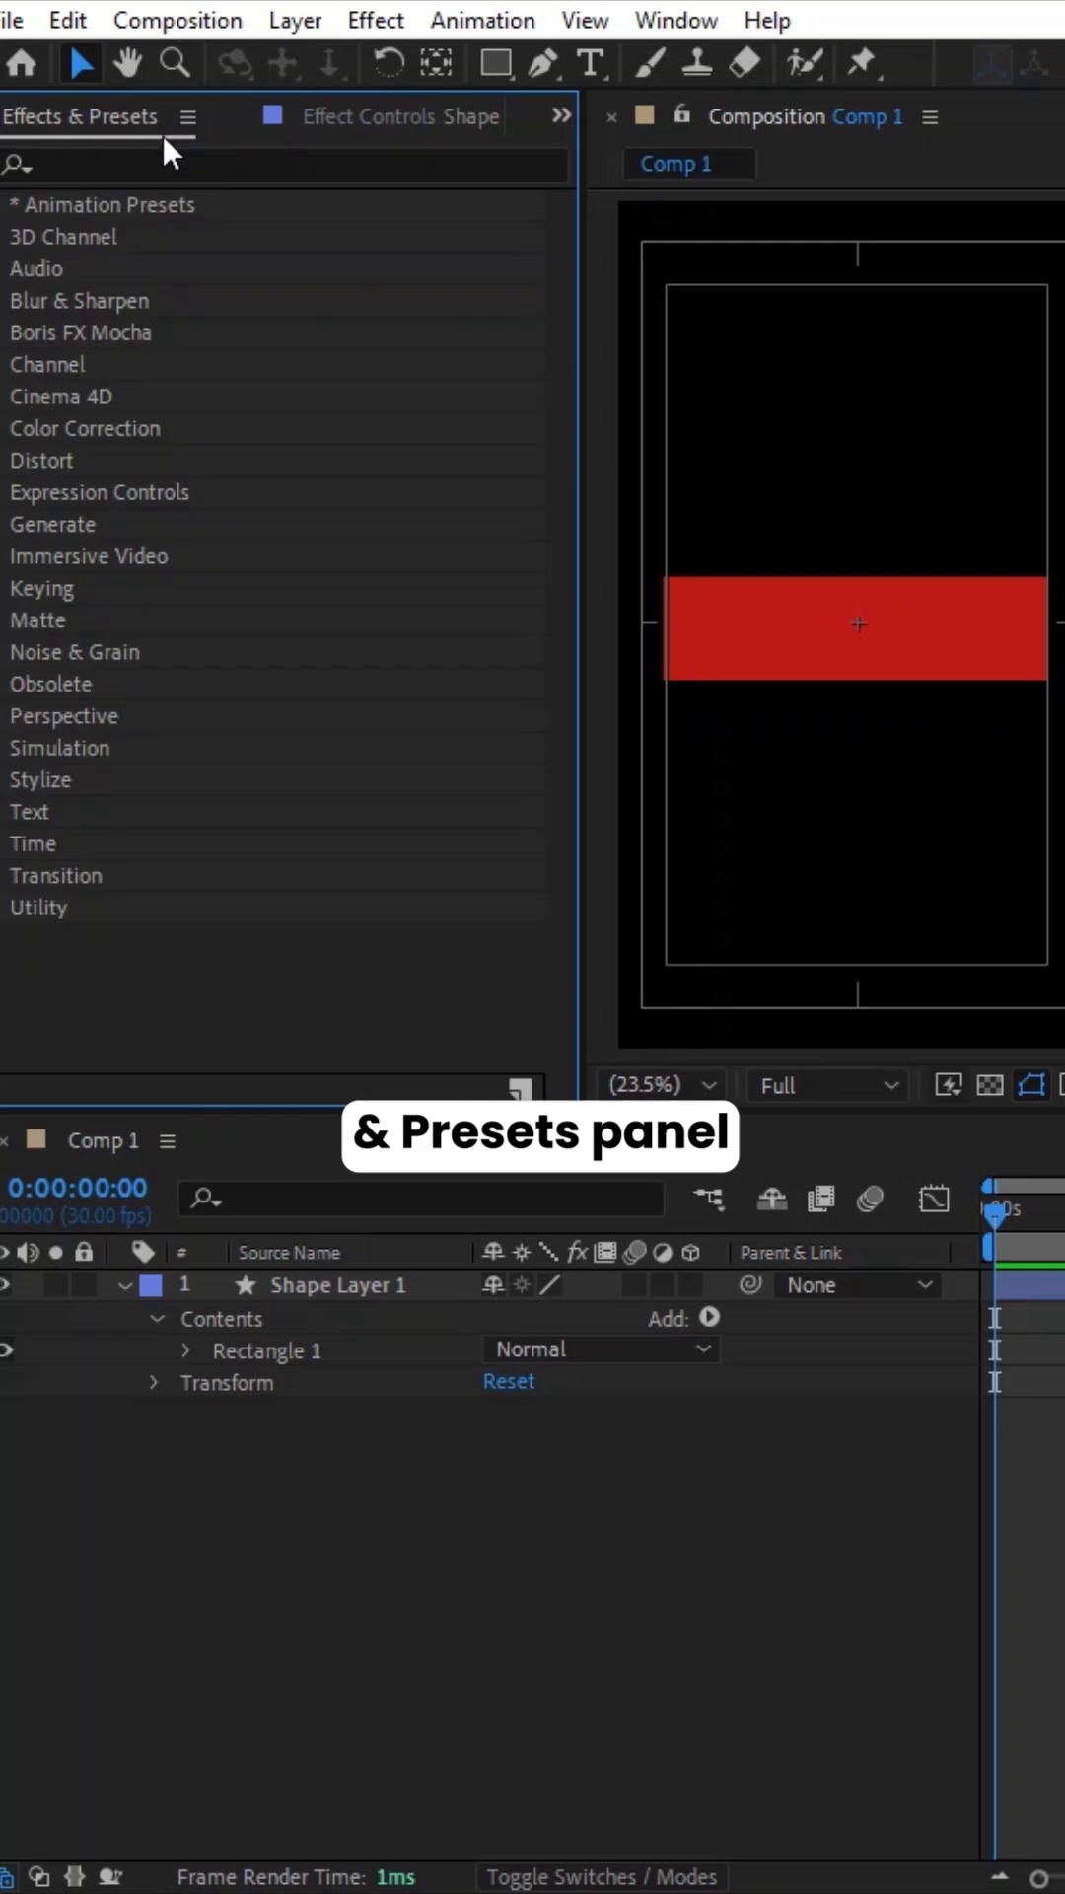
Step: Apply Roughen Edges to the red banner with Border 35
{"action": "type", "text": "rough"}
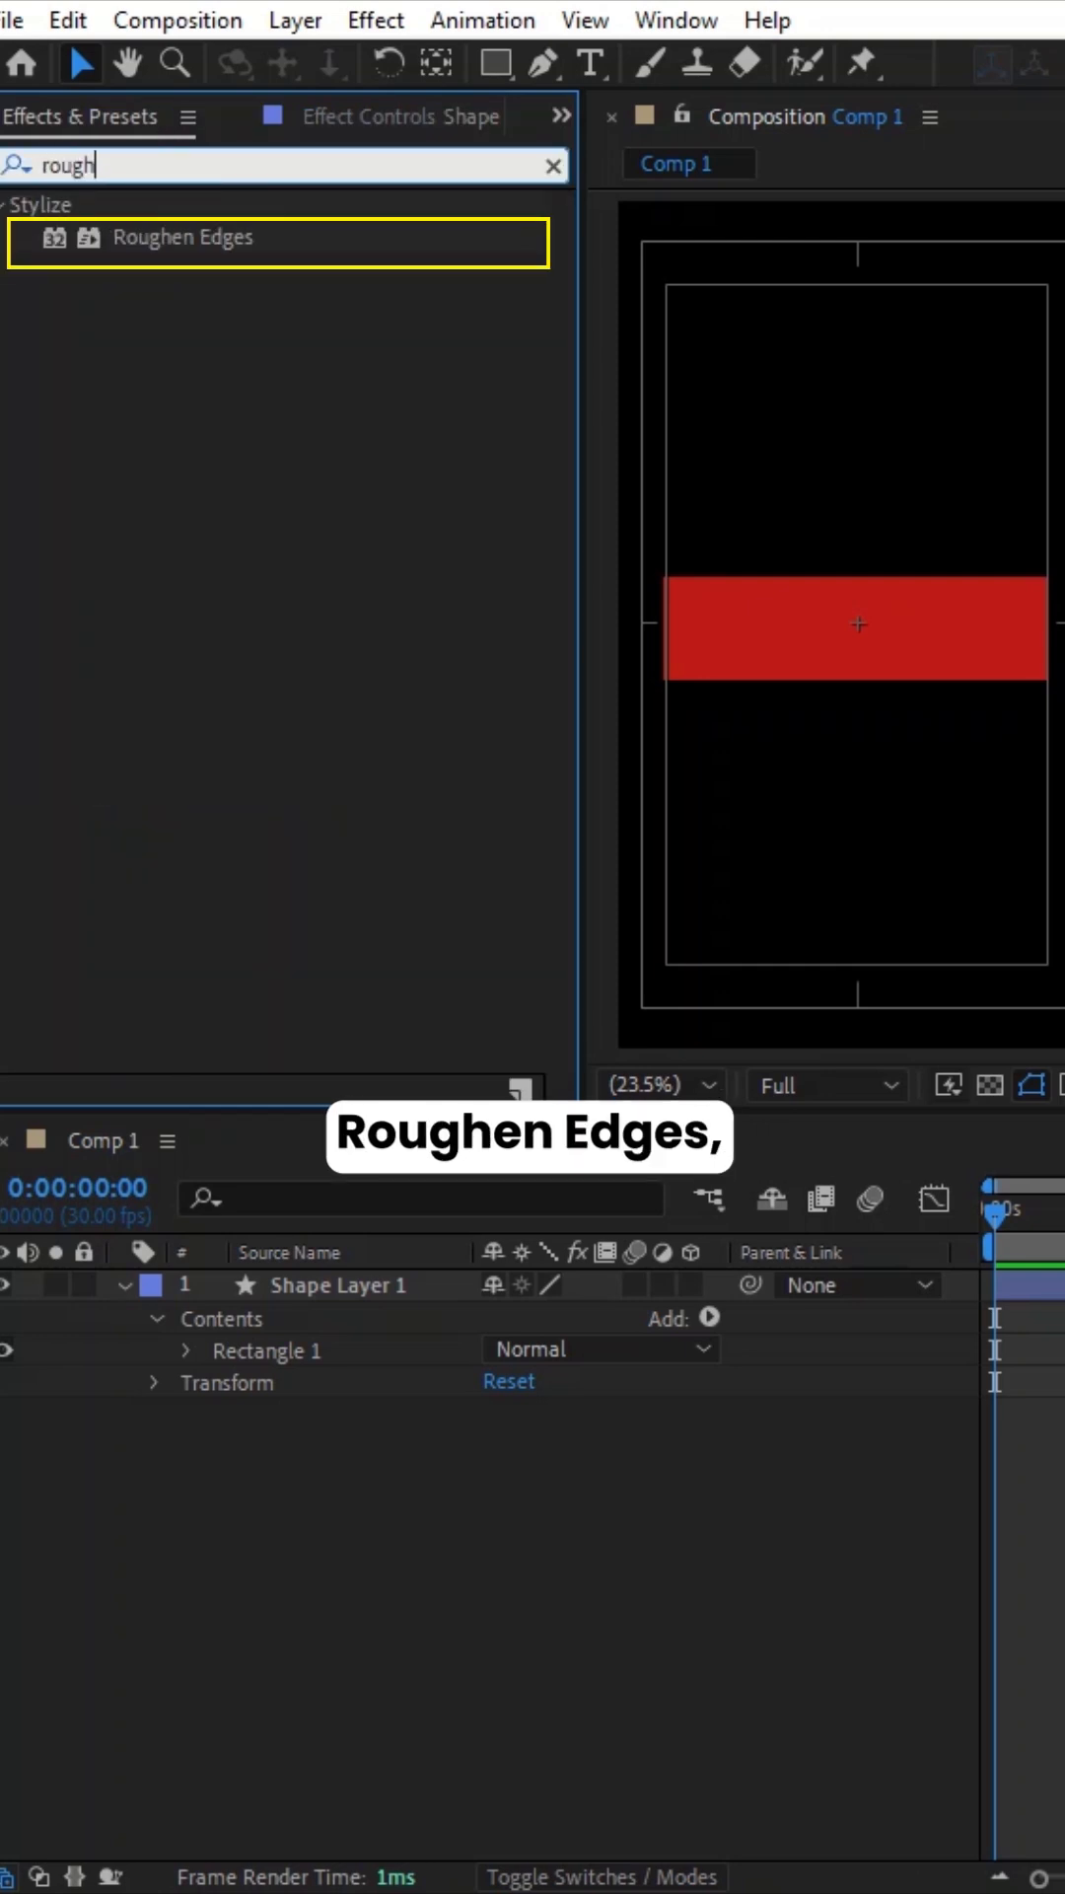
{"action": "left_click_drag", "start_coordinate": [181, 237], "coordinate": [351, 1285]}
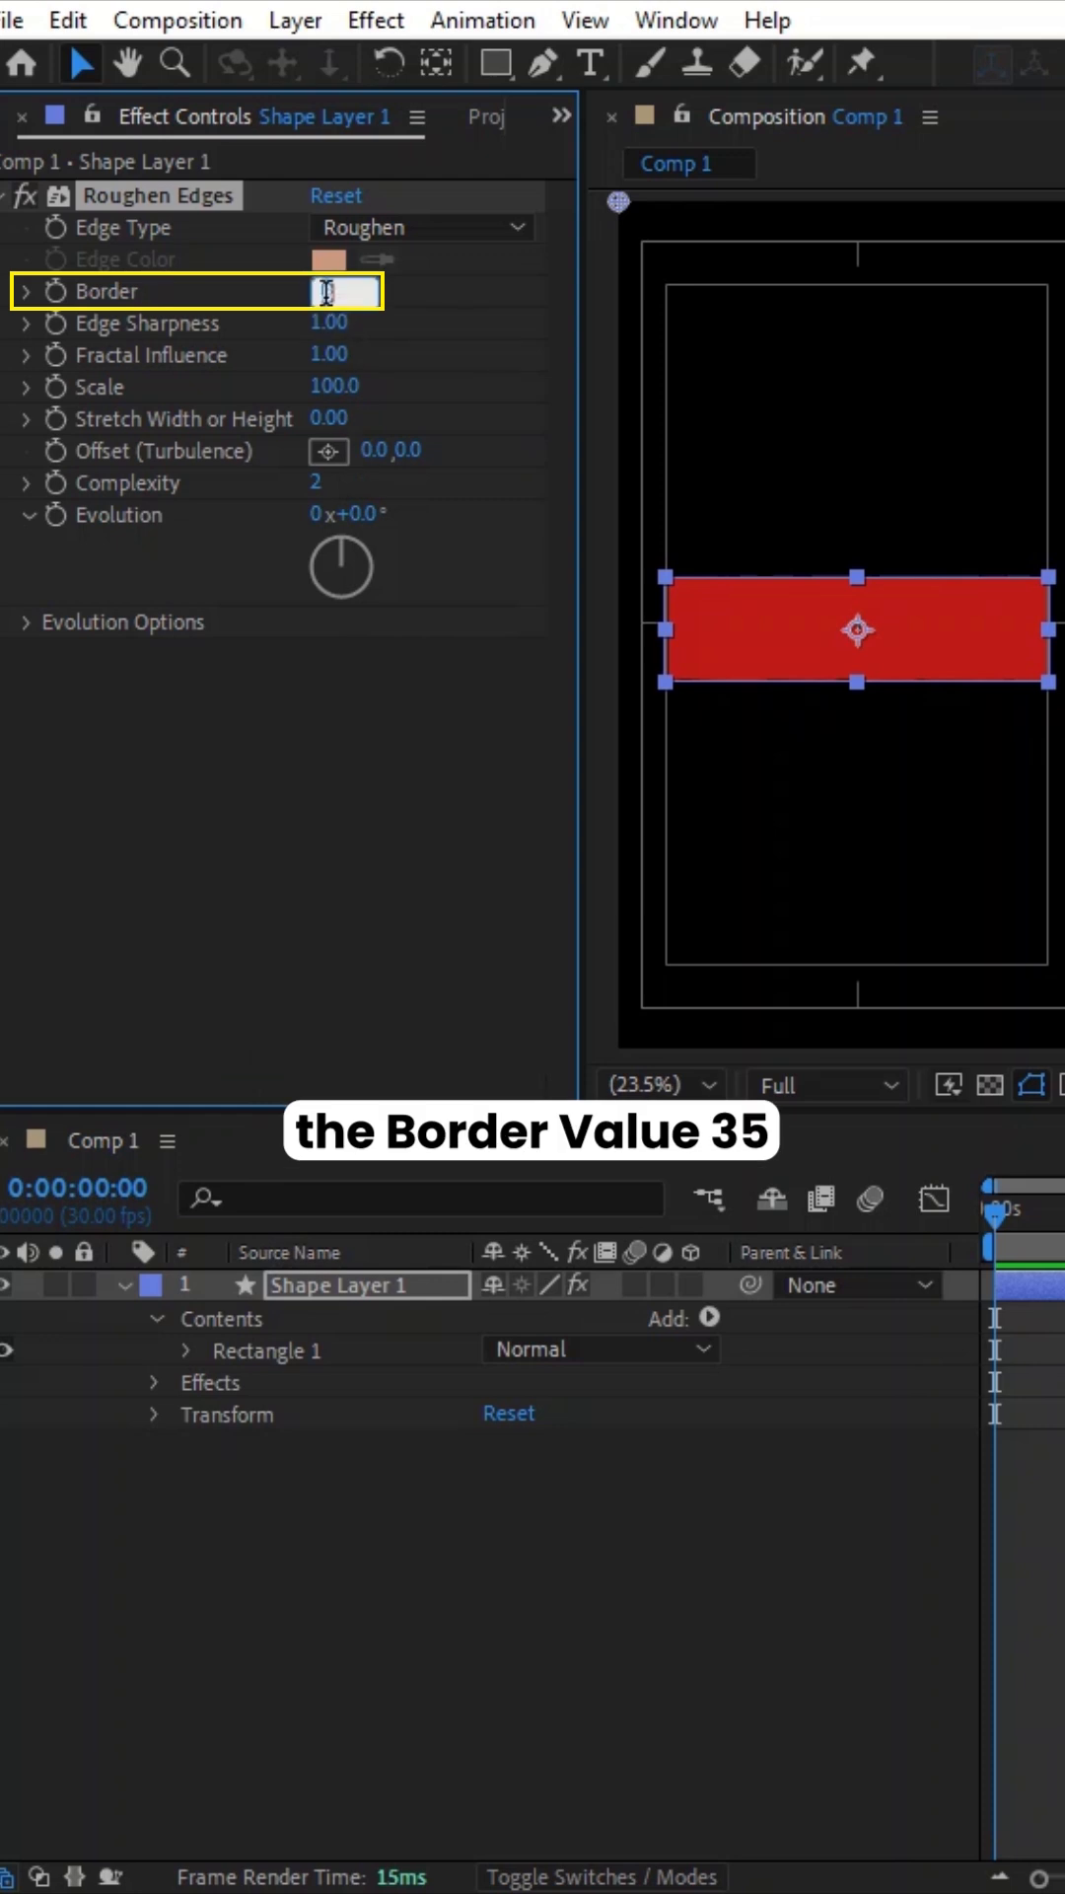
{"action": "type", "text": "35.00"}
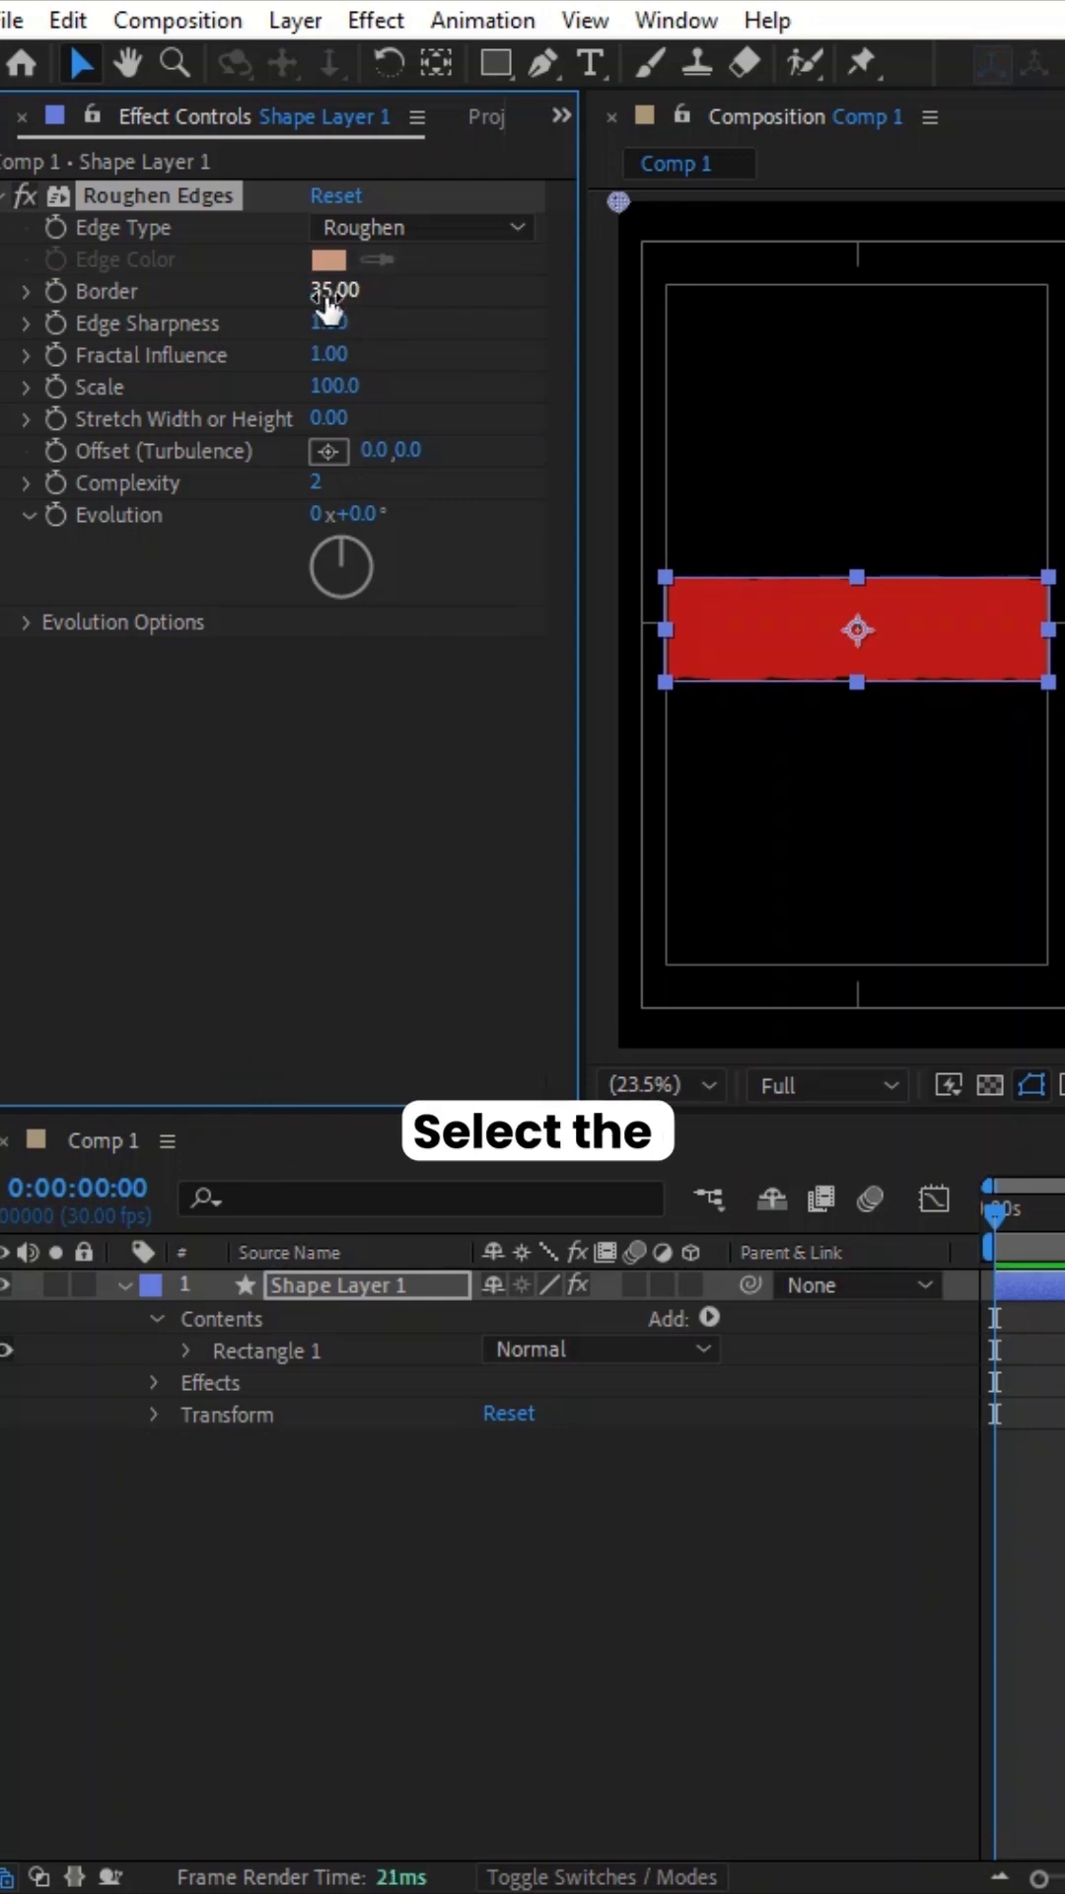
Step: Add a text layer reading 'TEXT' on top of the banner
{"action": "left_click", "coordinate": [590, 63]}
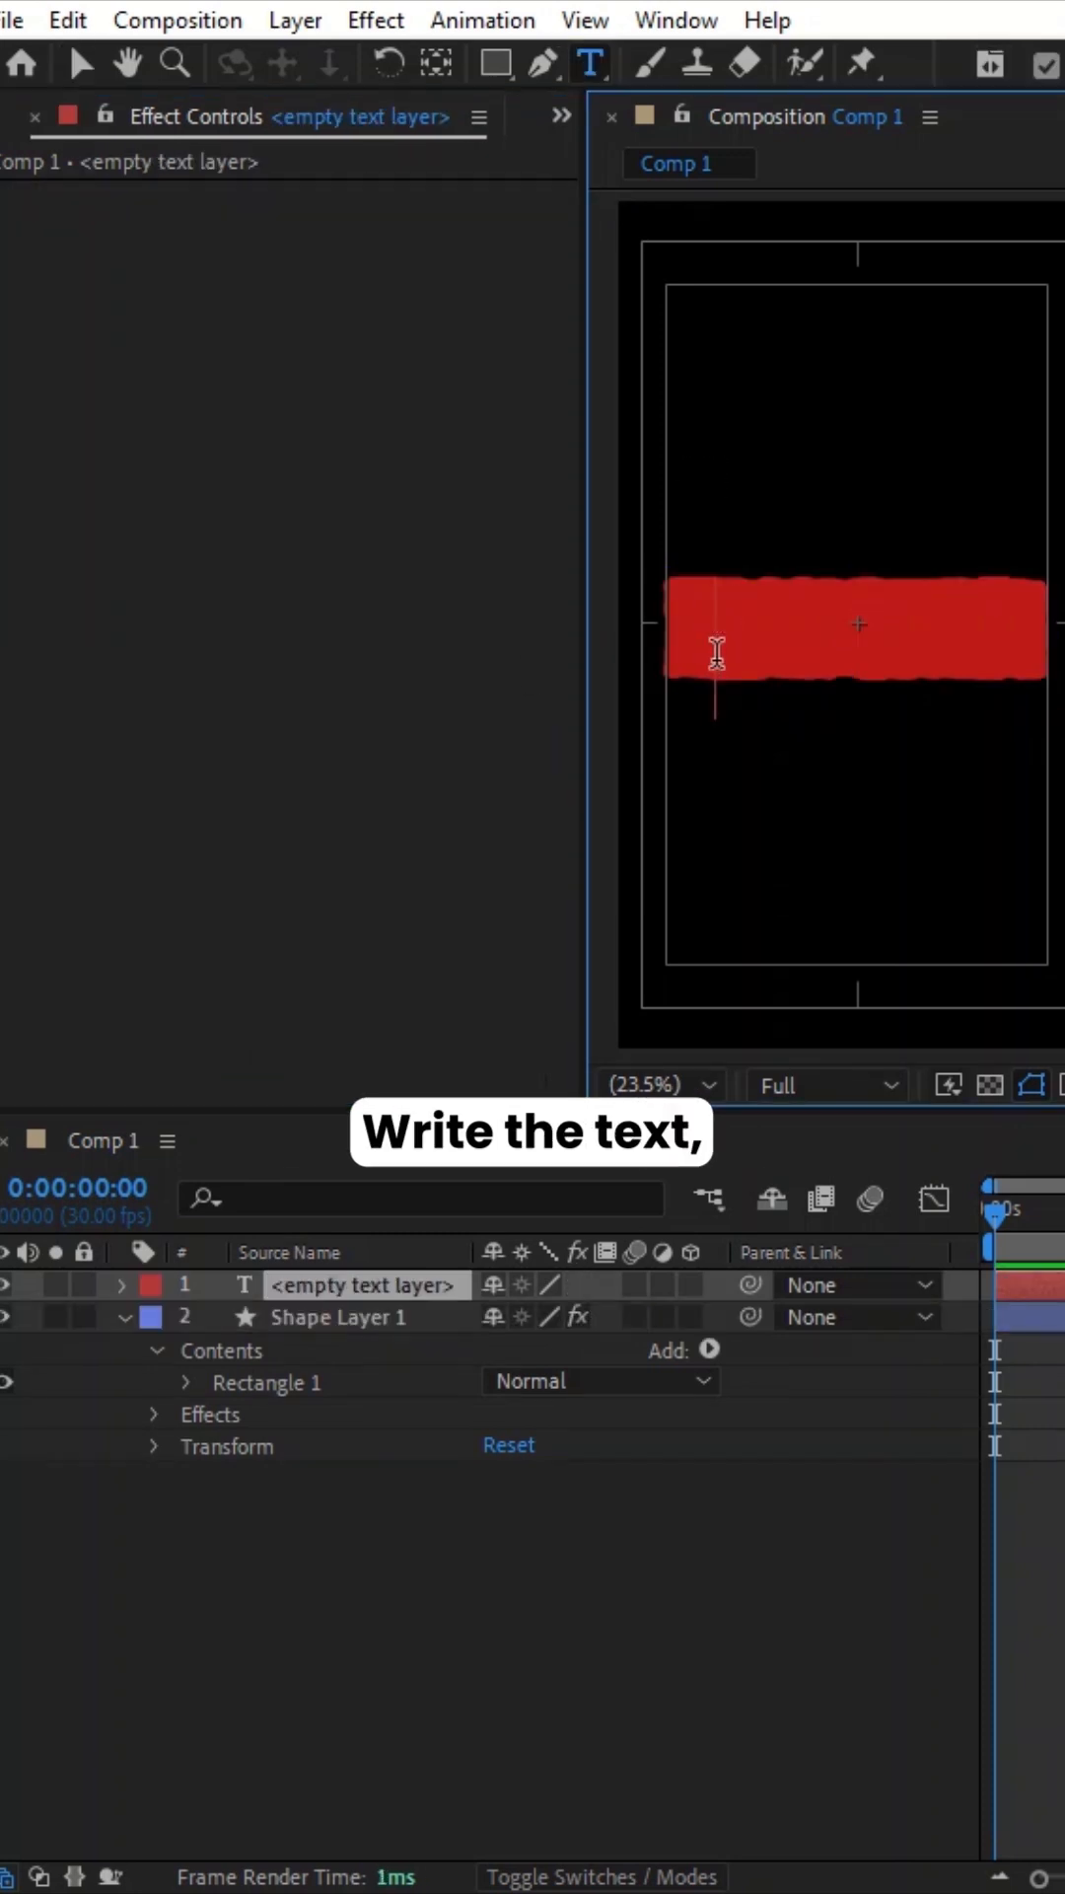
{"action": "type", "text": "TEXT"}
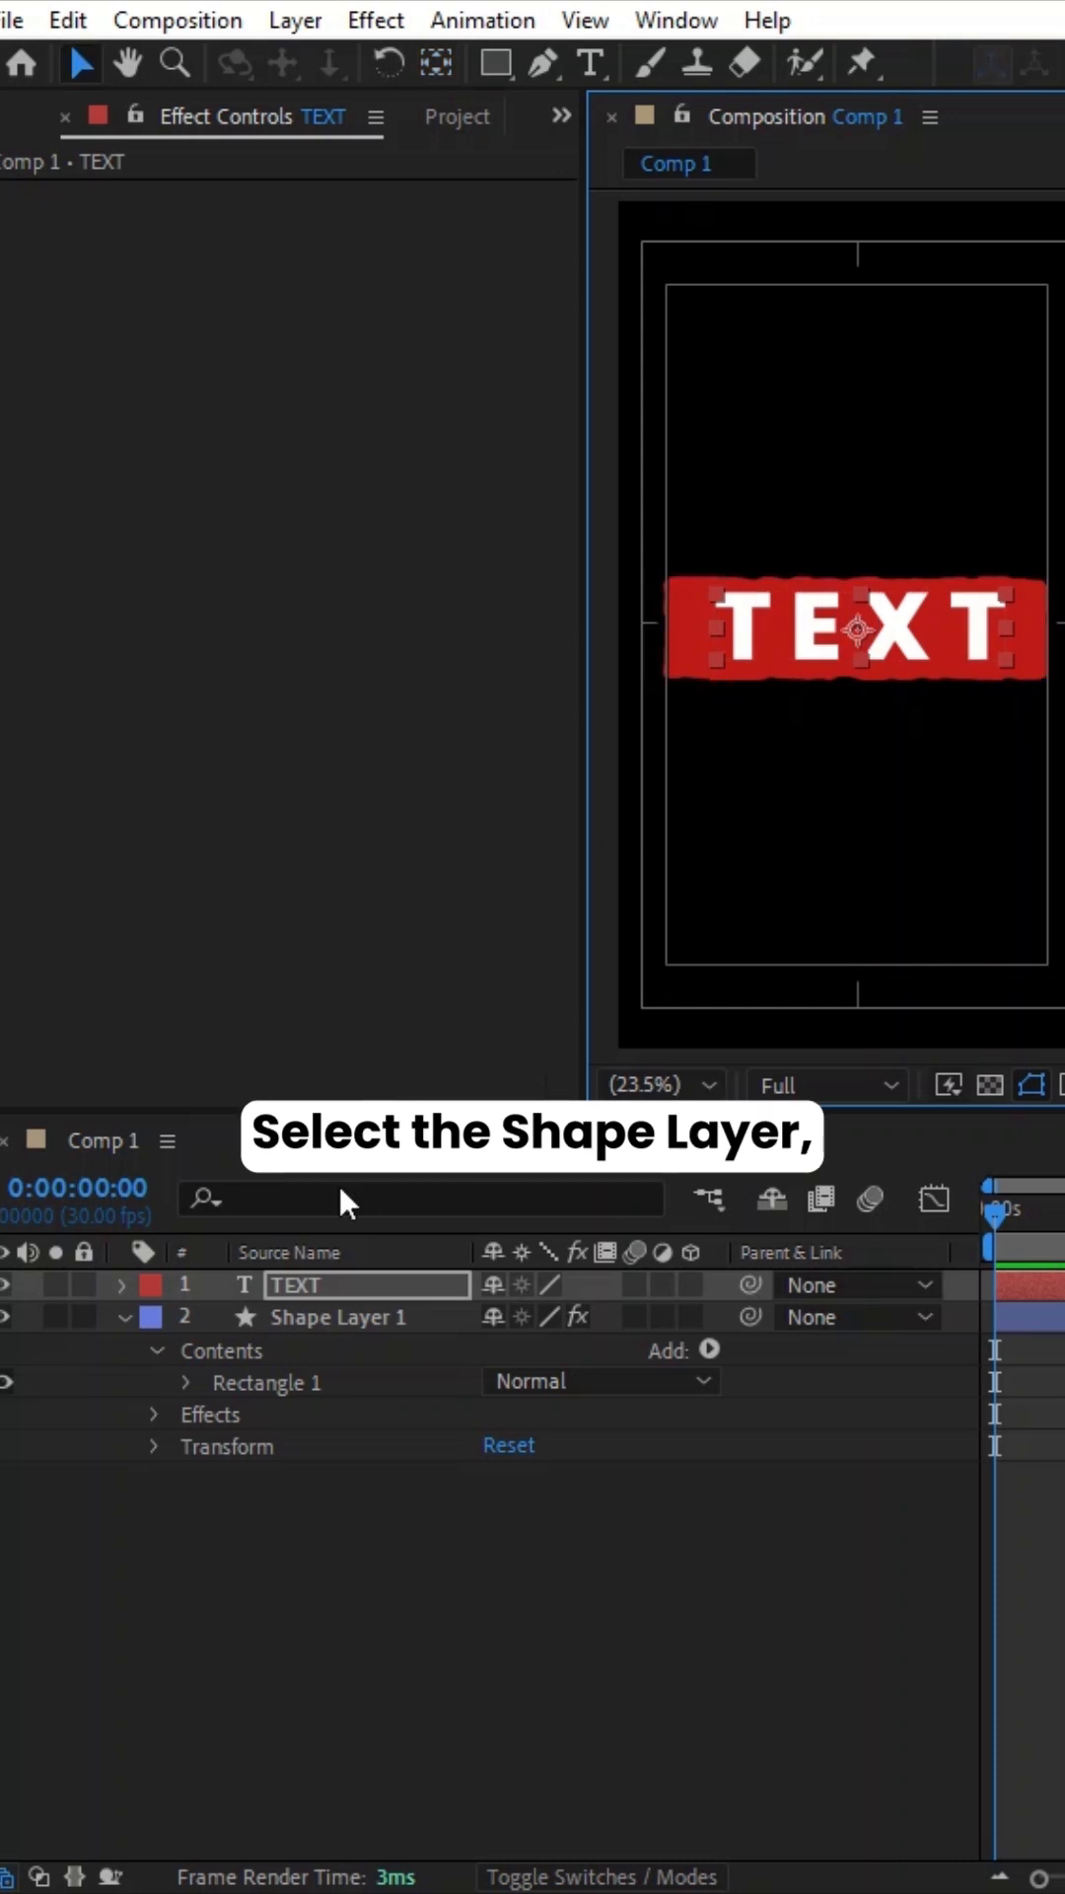
{"action": "key", "text": "ctrl+d"}
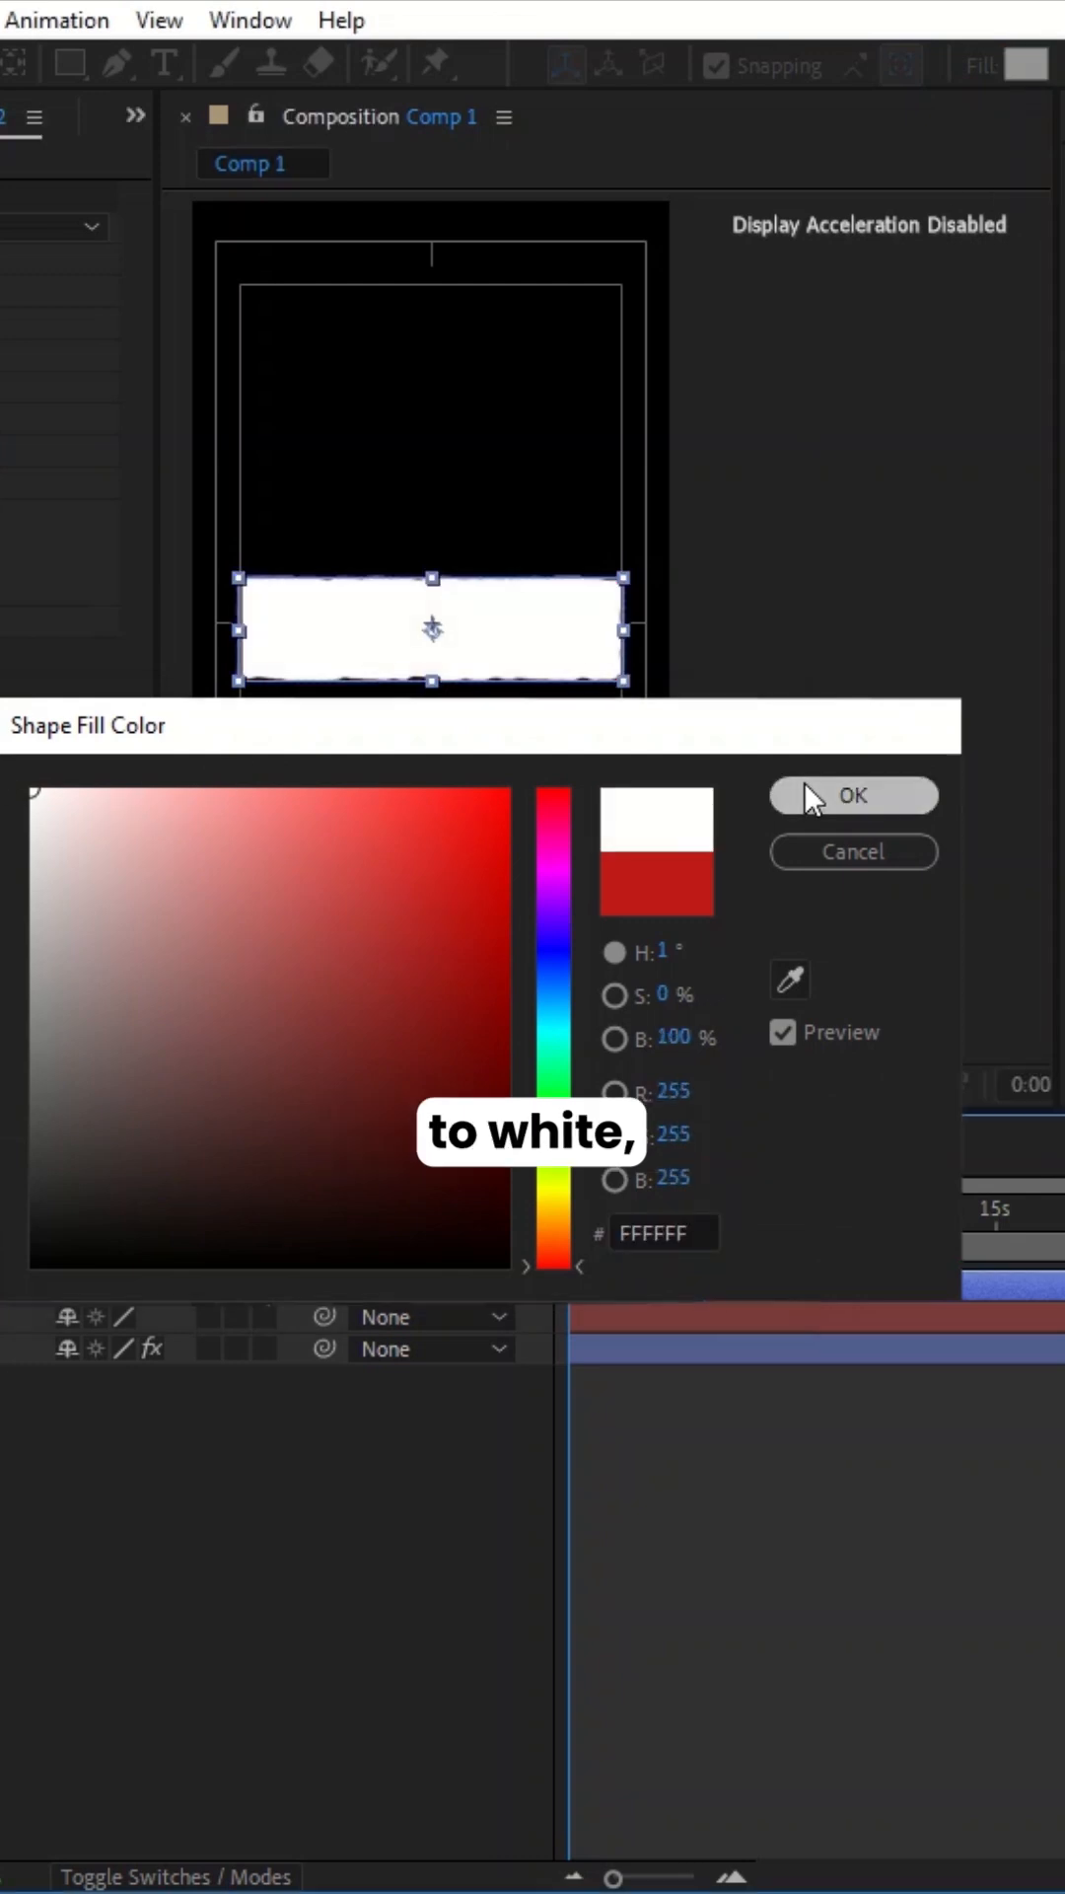
Step: Make the duplicated banner, Shape Layer 2, white (FFFFFF)
{"action": "left_click", "coordinate": [852, 796]}
{"action": "type", "text": "cc cylind"}
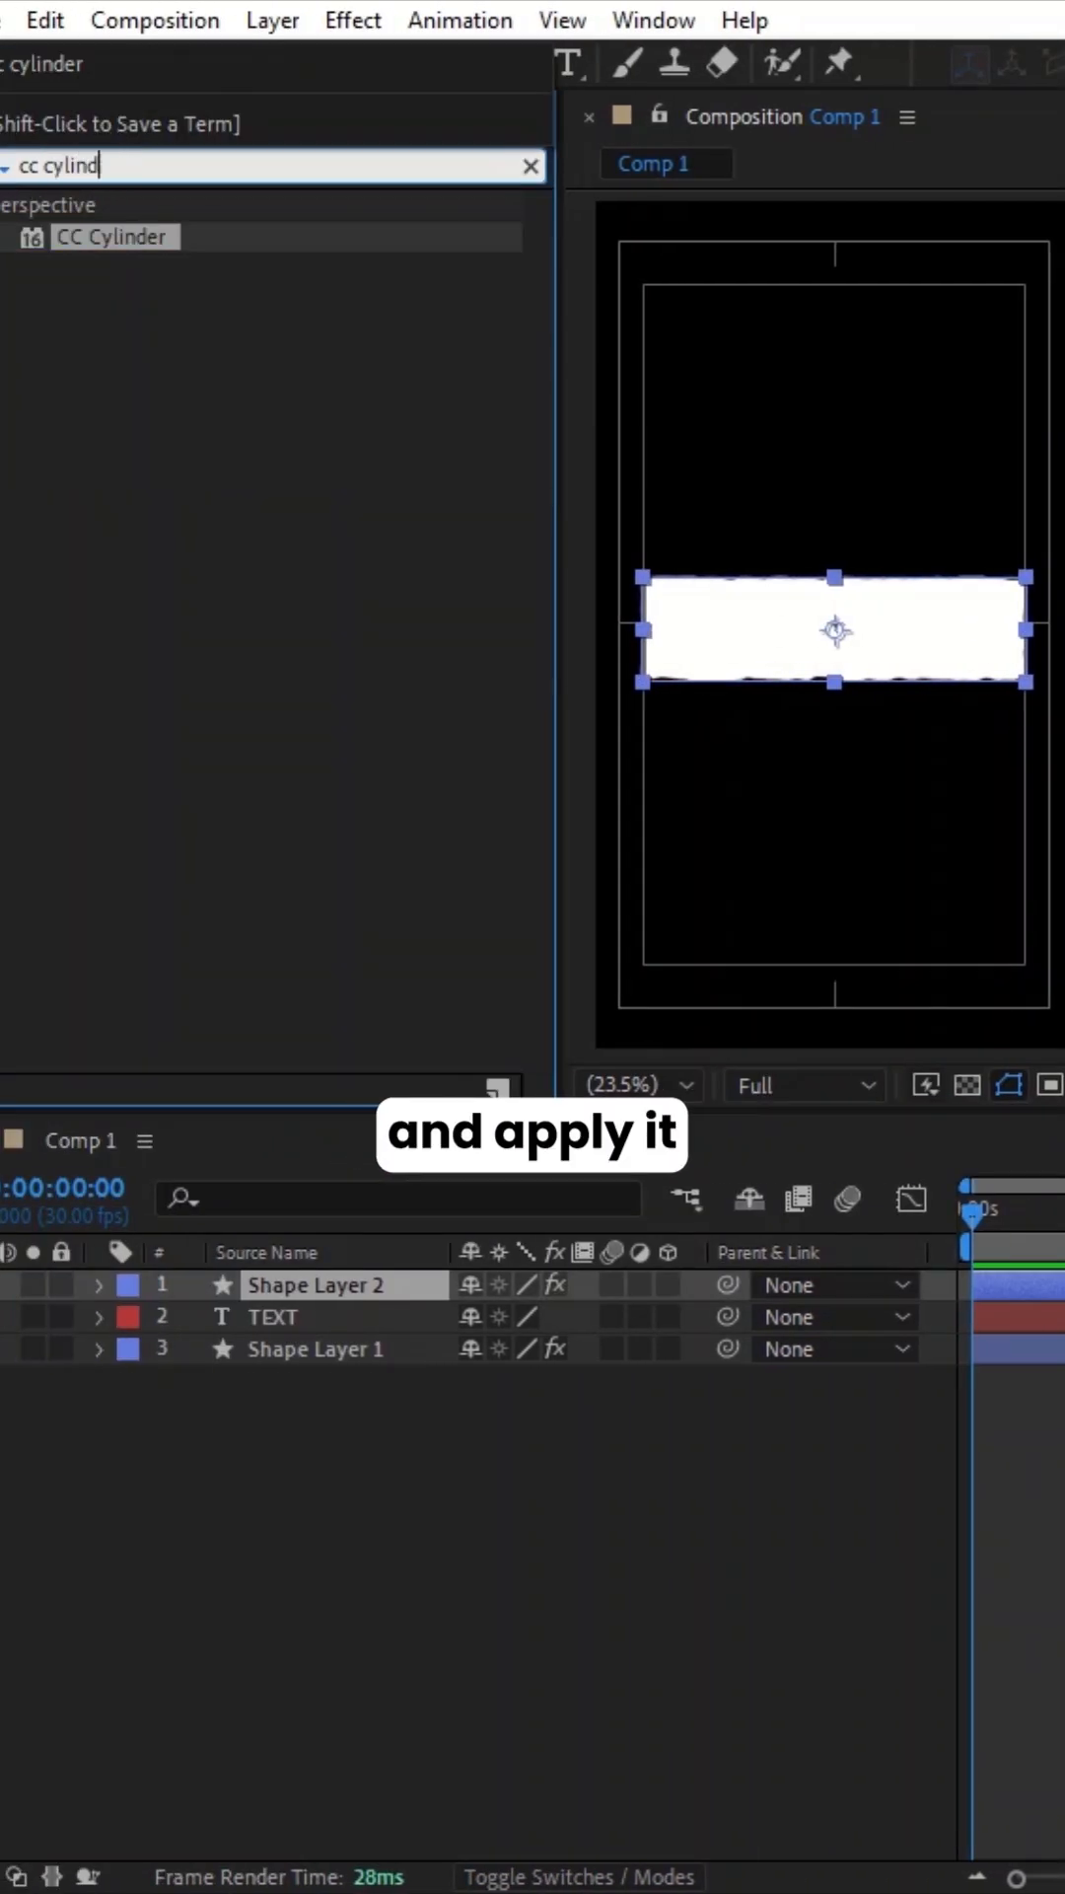
Step: Apply CC Cylinder to the white banner with Radius 30 to form a narrow roller
{"action": "double_click", "coordinate": [112, 237]}
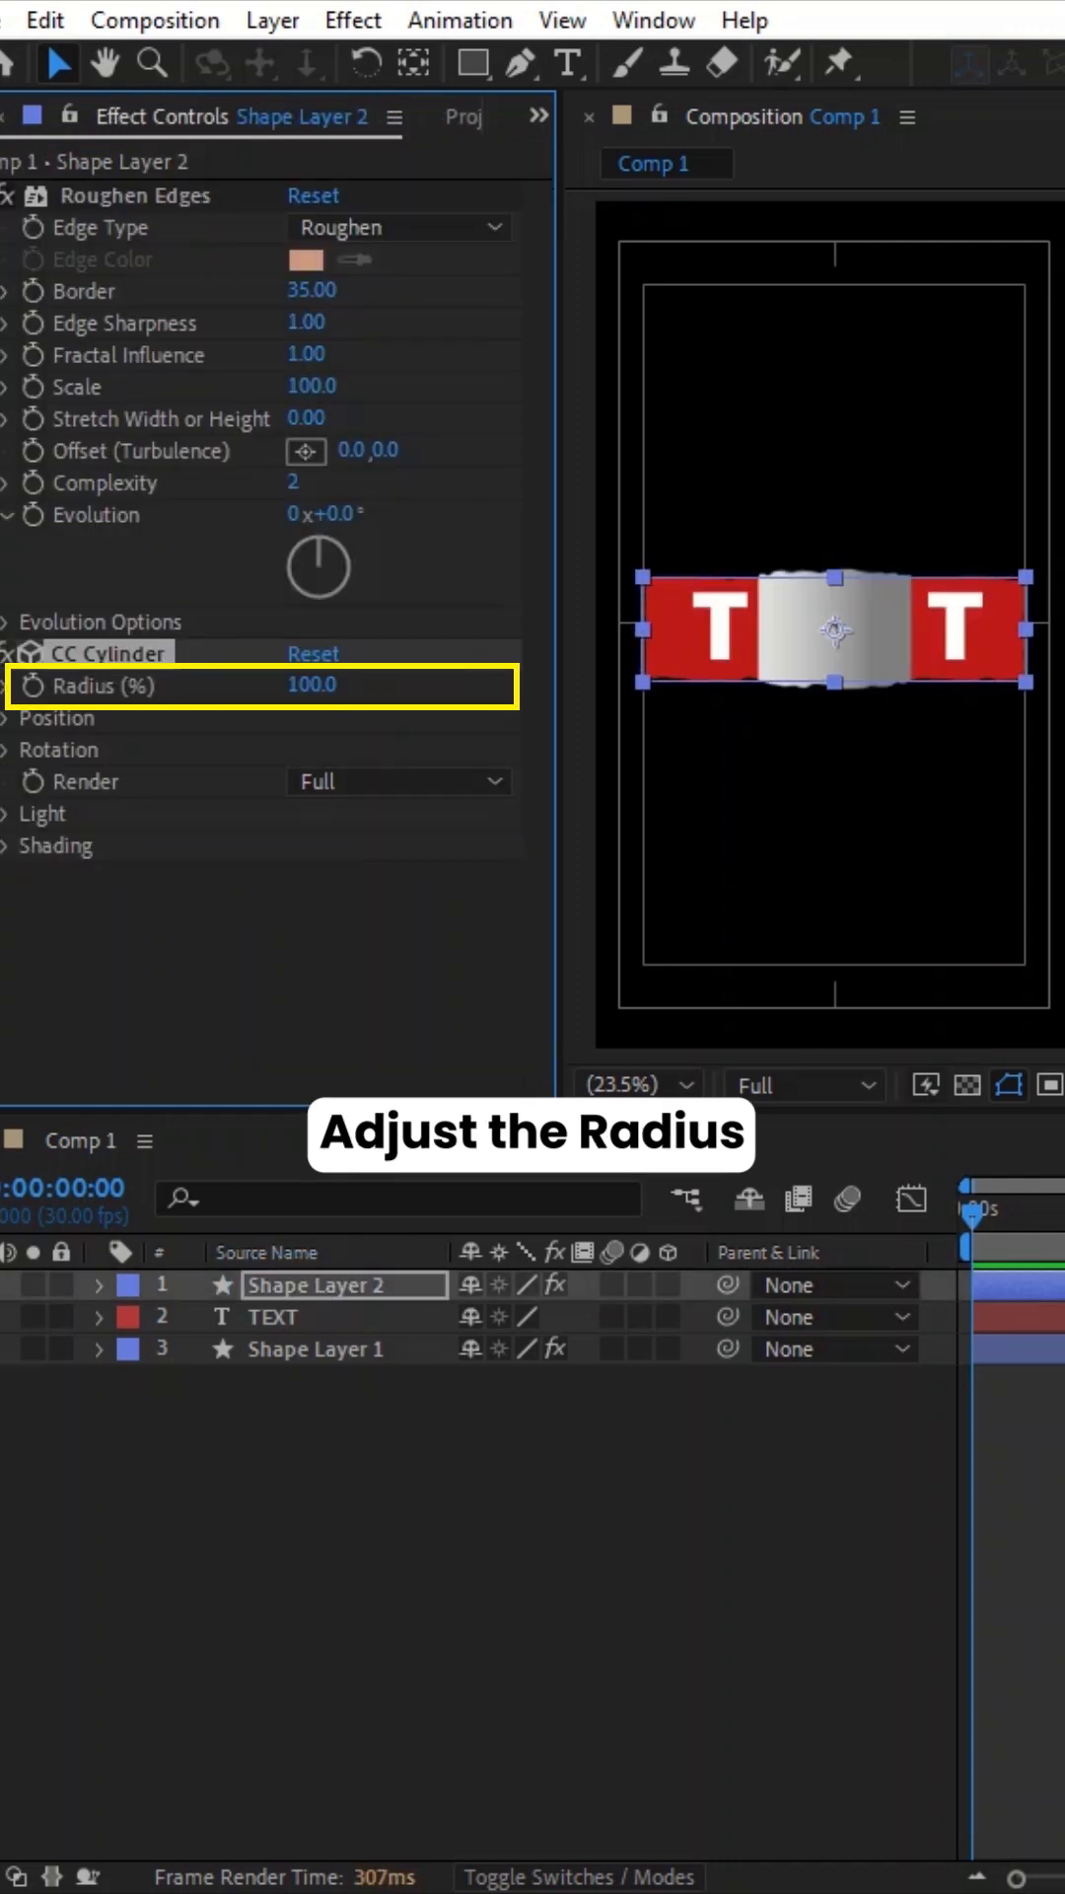
{"action": "left_click_drag", "start_coordinate": [308, 687], "coordinate": [308, 706]}
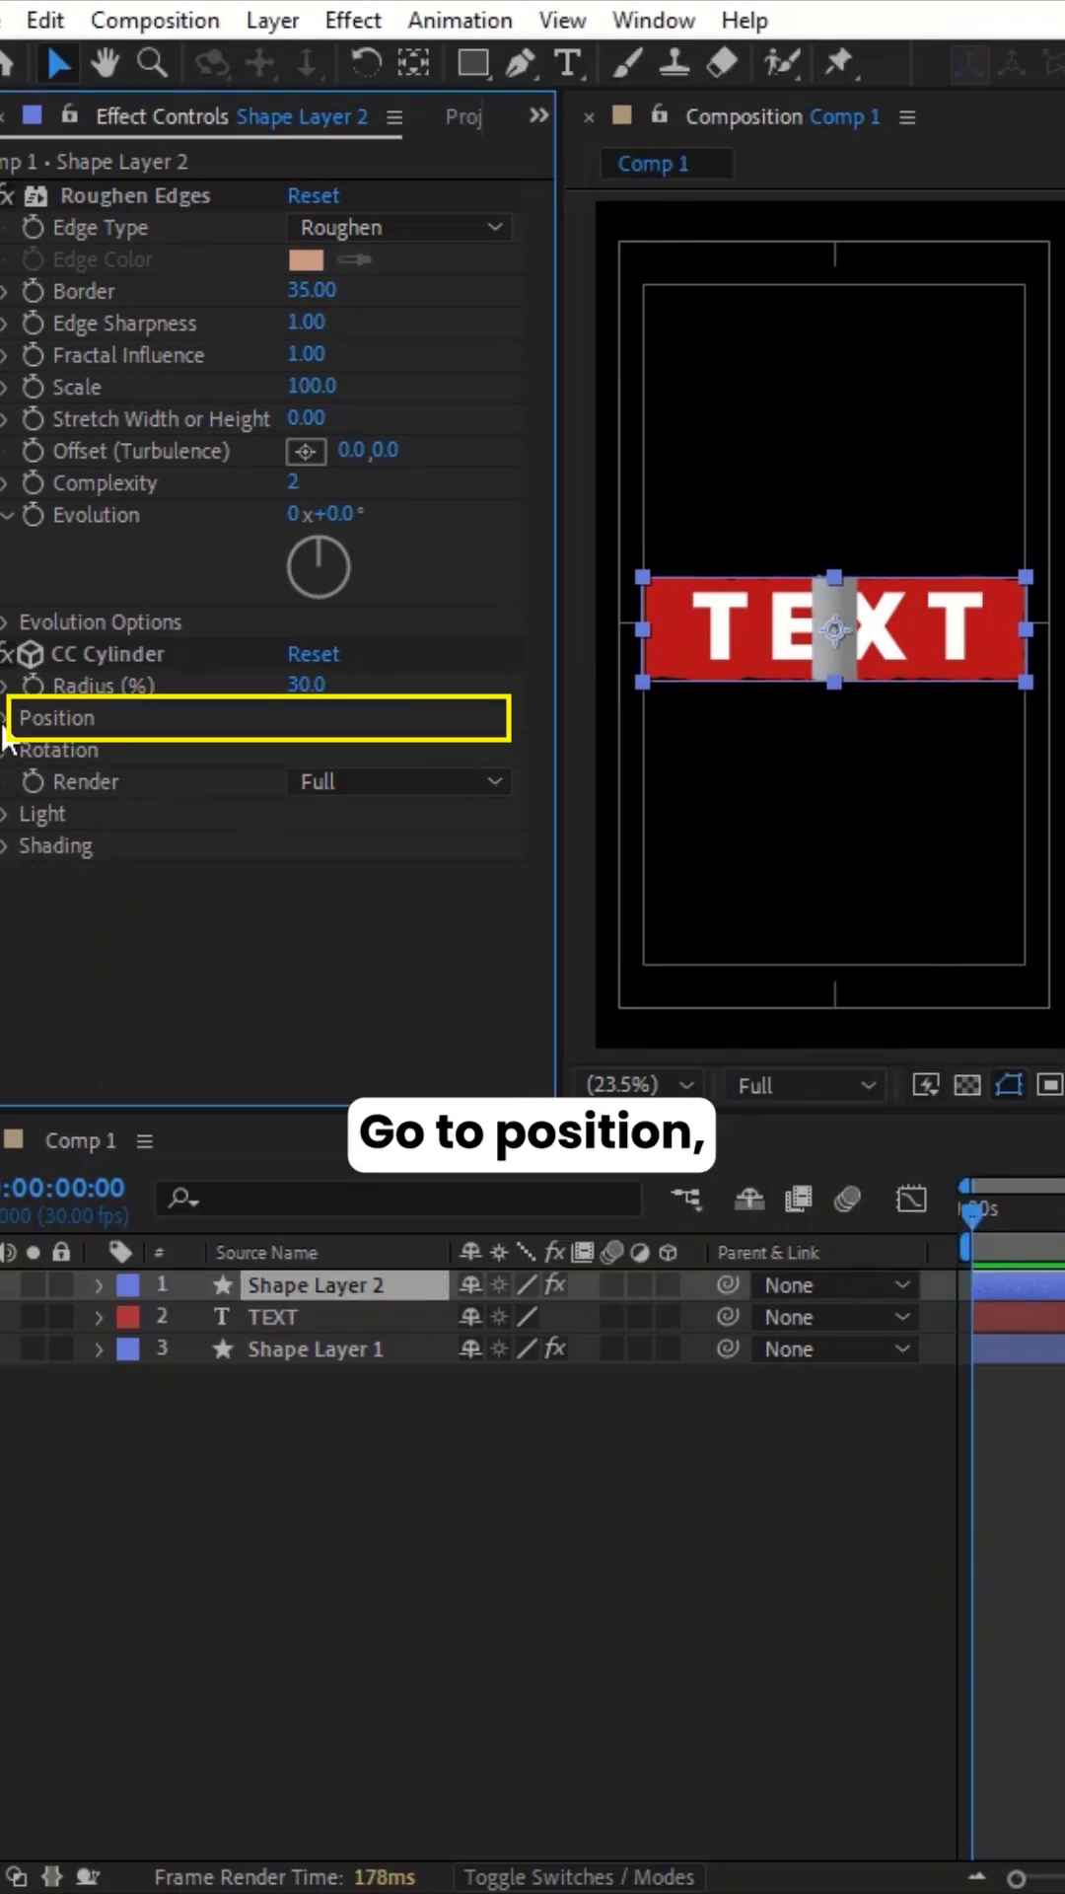
Step: Keyframe the cylinder's Position X and select TEXT with the red banner
{"action": "left_click", "coordinate": [12, 718]}
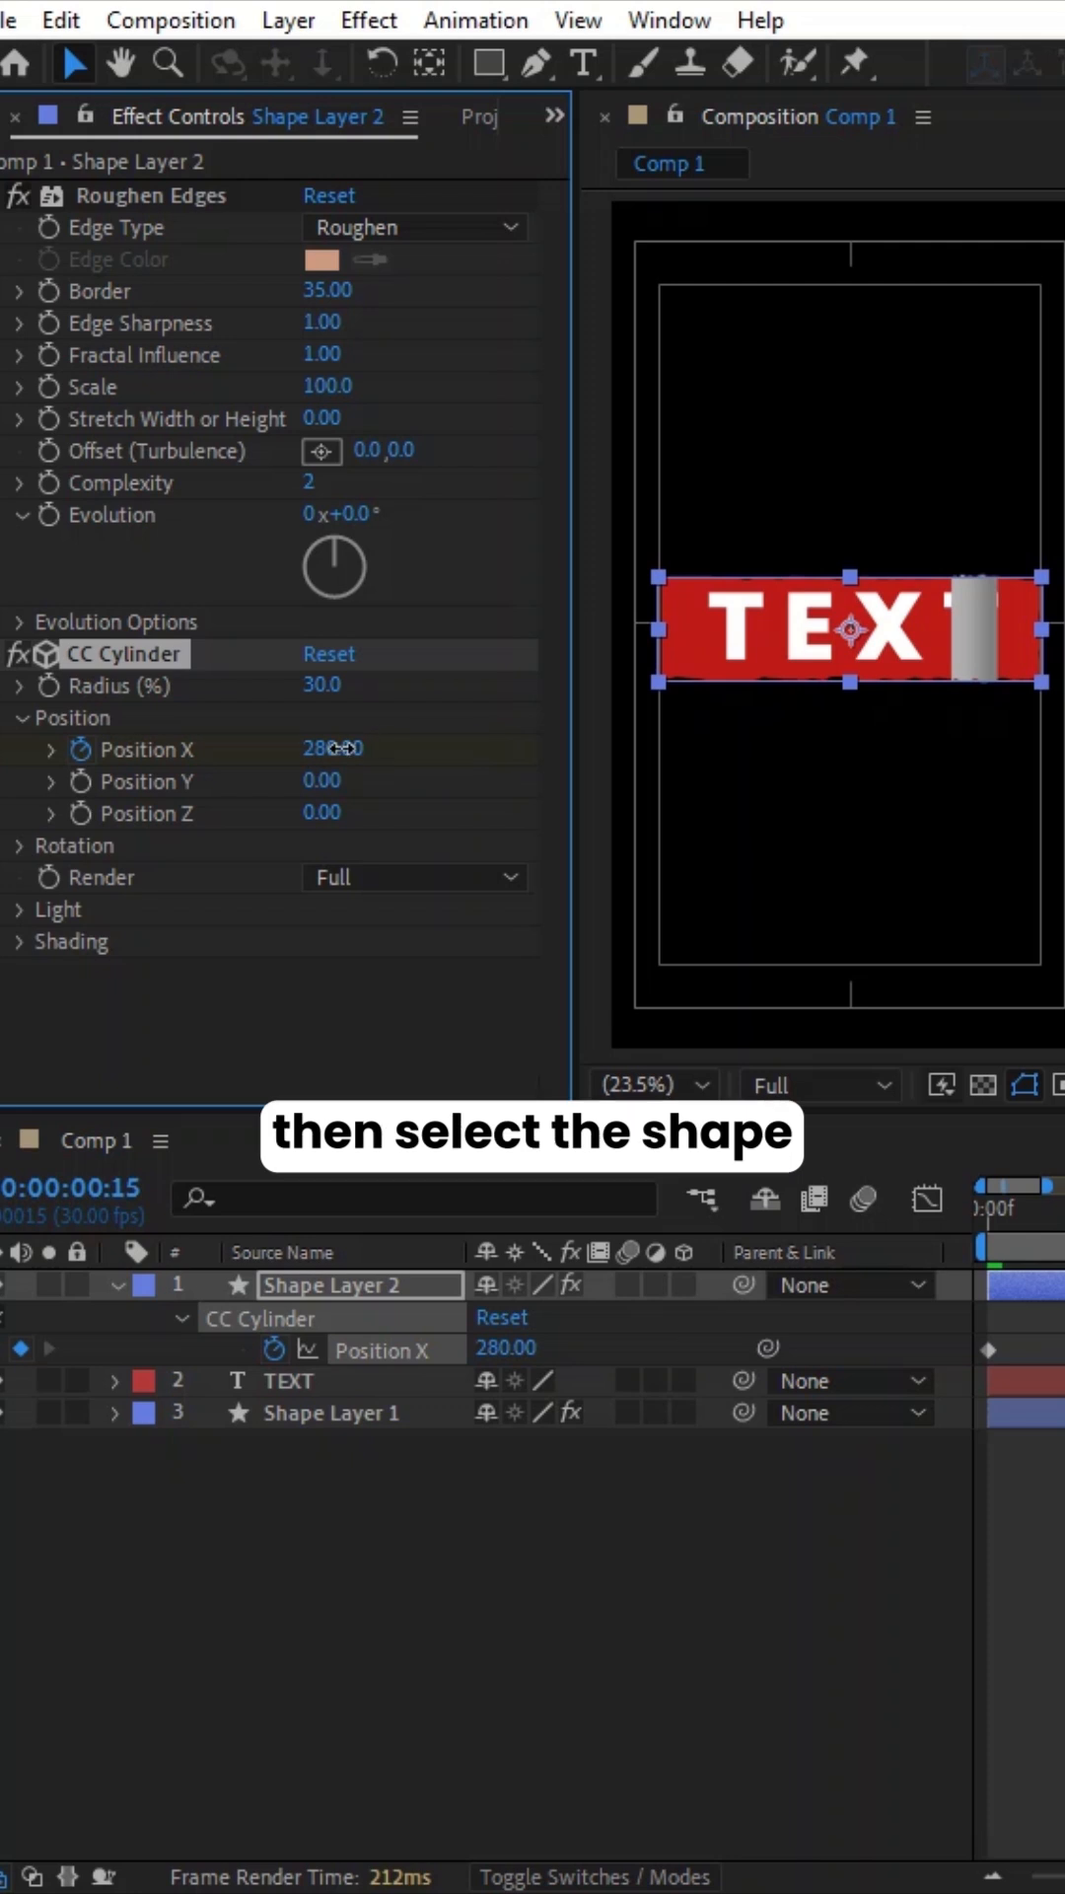
{"action": "left_click", "coordinate": [290, 1380]}
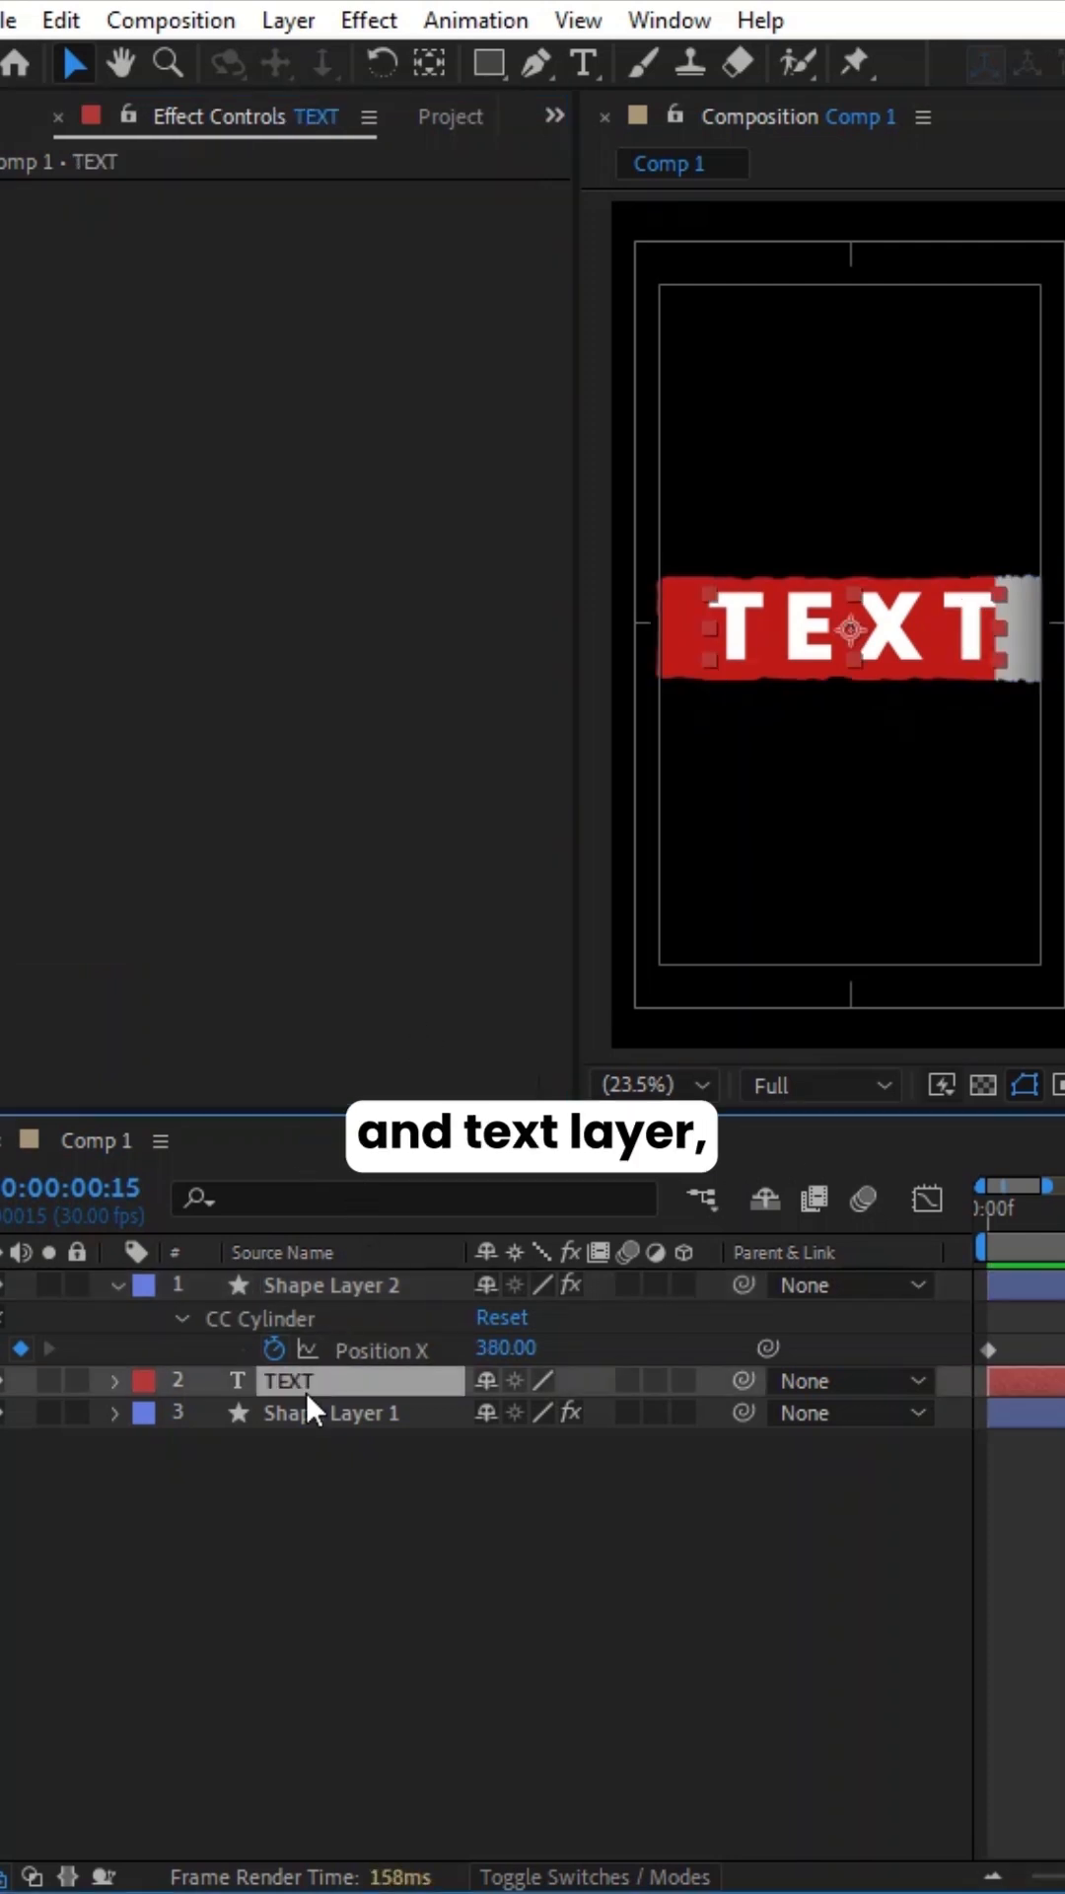
{"action": "right_click", "coordinate": [288, 1380]}
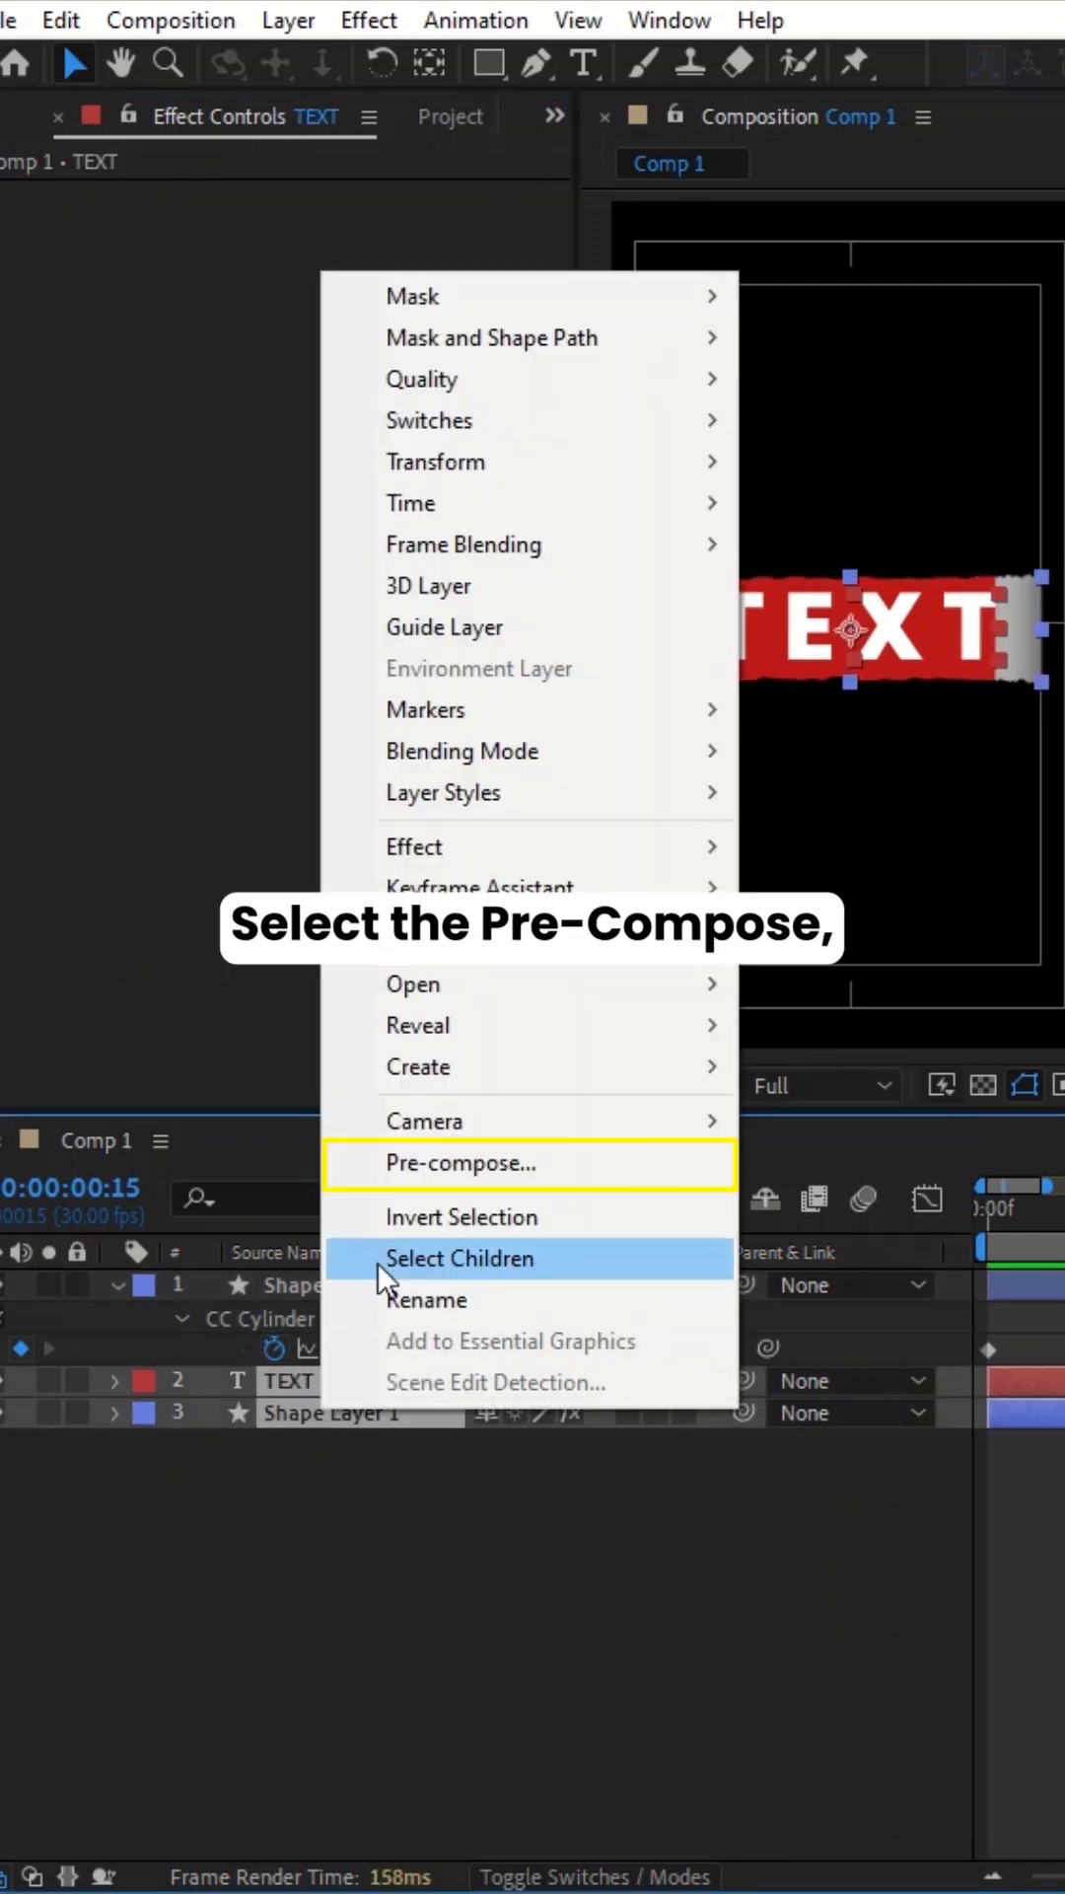
Step: Pre-compose them into Pre-comp 1 with Adjust composition duration ticked
{"action": "left_click", "coordinate": [460, 1164]}
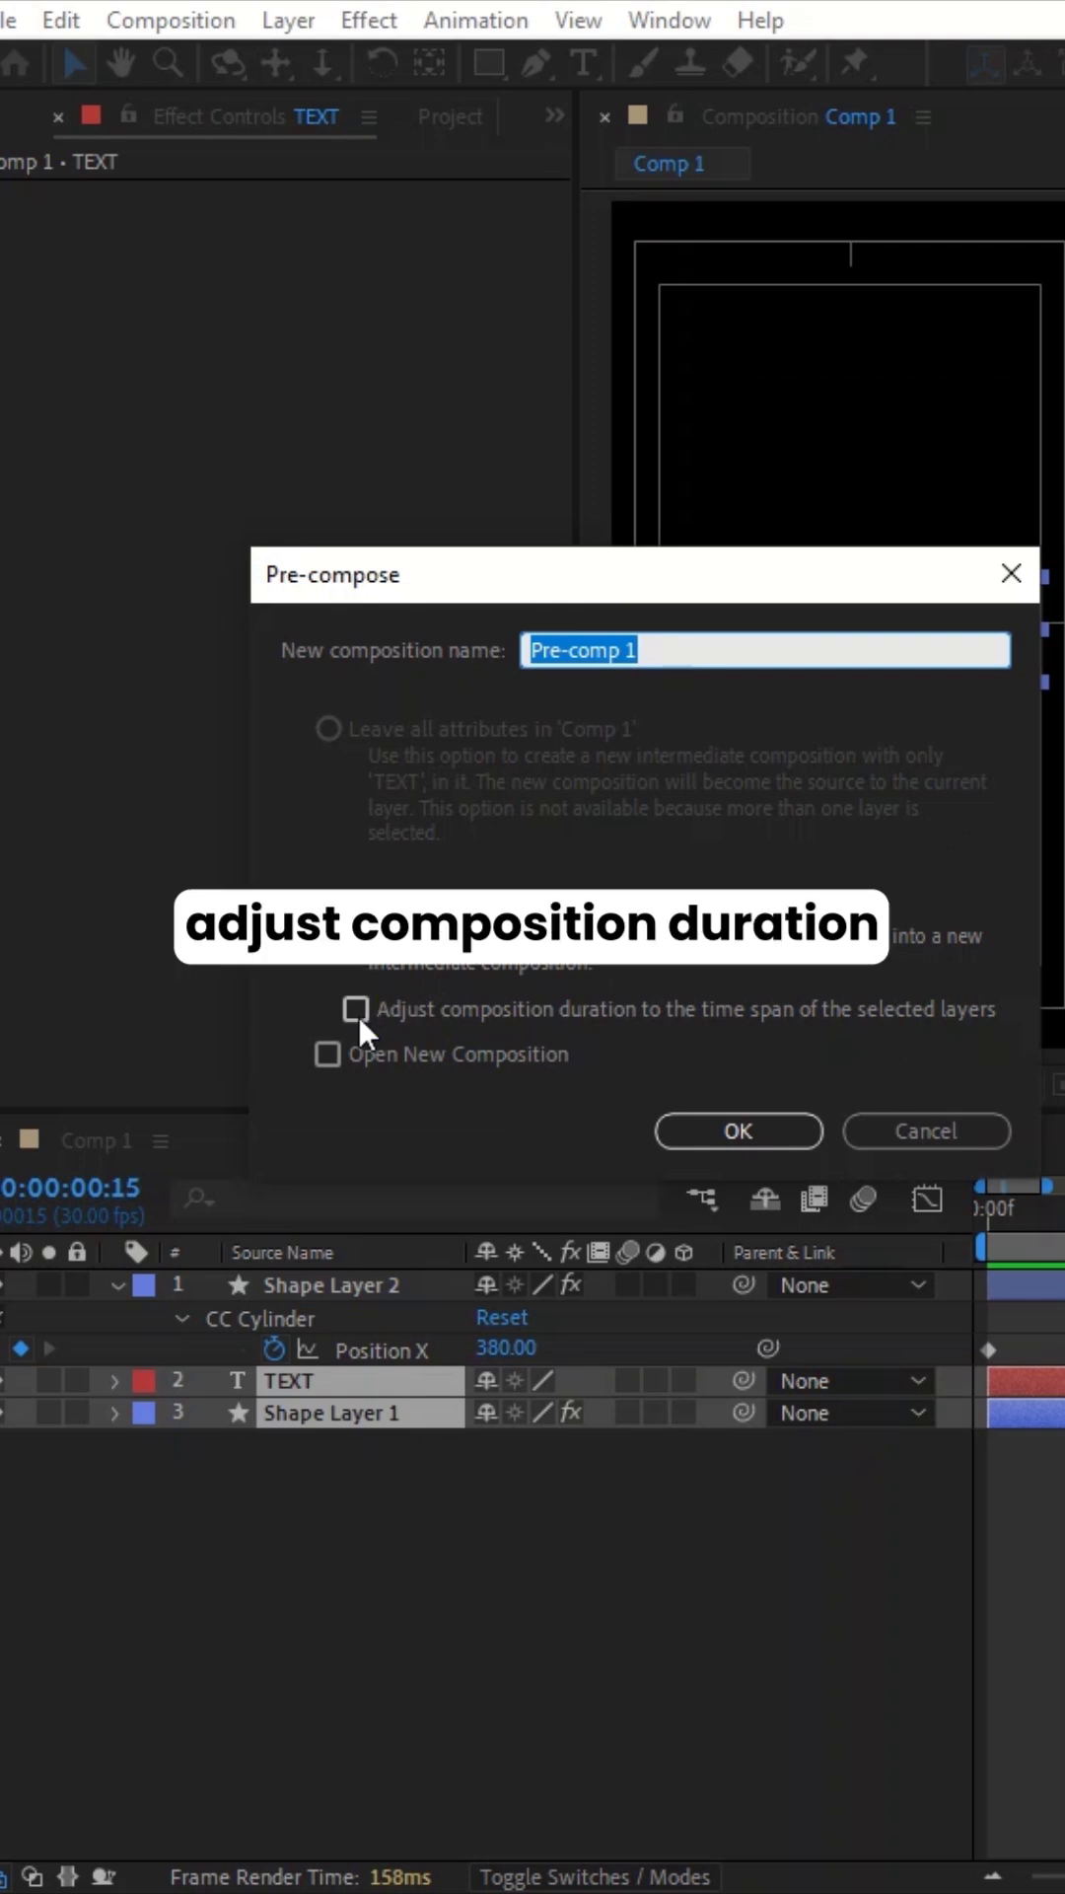
{"action": "left_click", "coordinate": [355, 1008]}
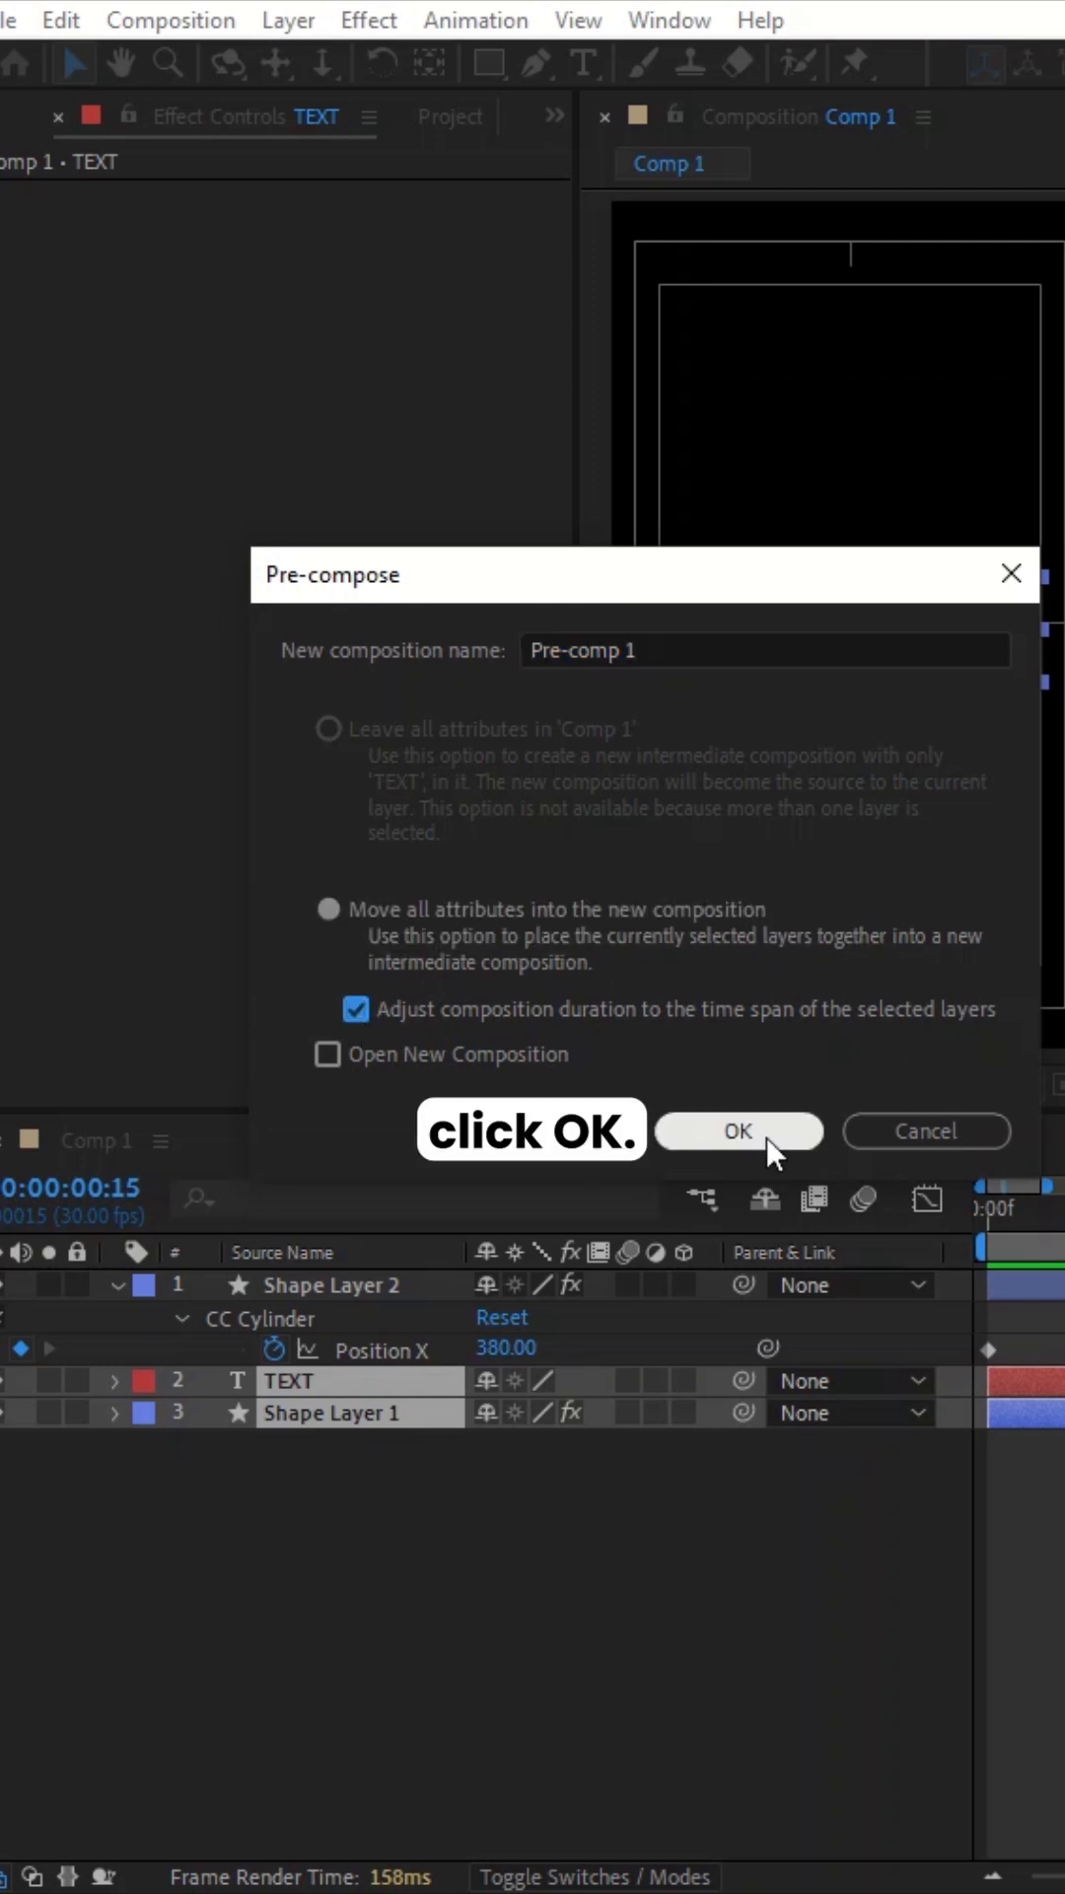
{"action": "left_click", "coordinate": [738, 1132]}
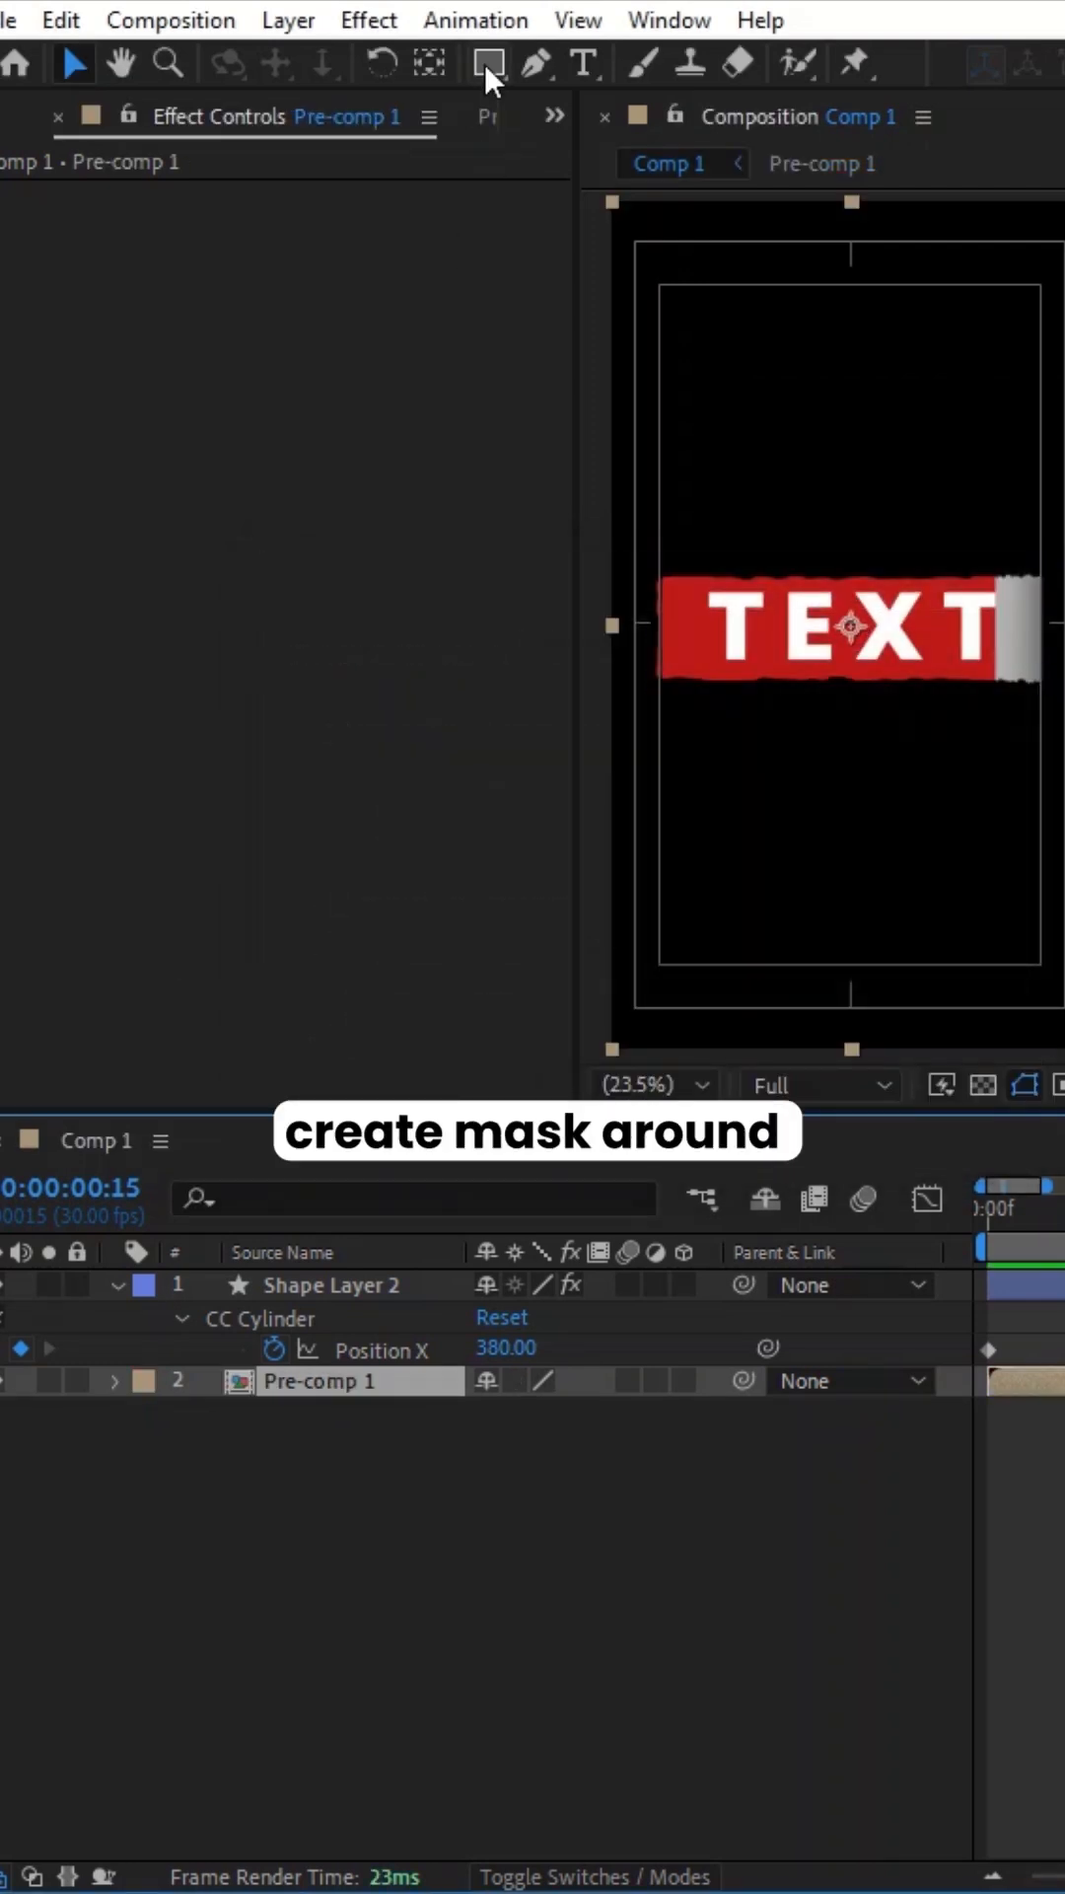
Step: Mask Pre-comp 1 with a keyframed rectangle whose edge follows the rolling cylinder
{"action": "left_click", "coordinate": [487, 64]}
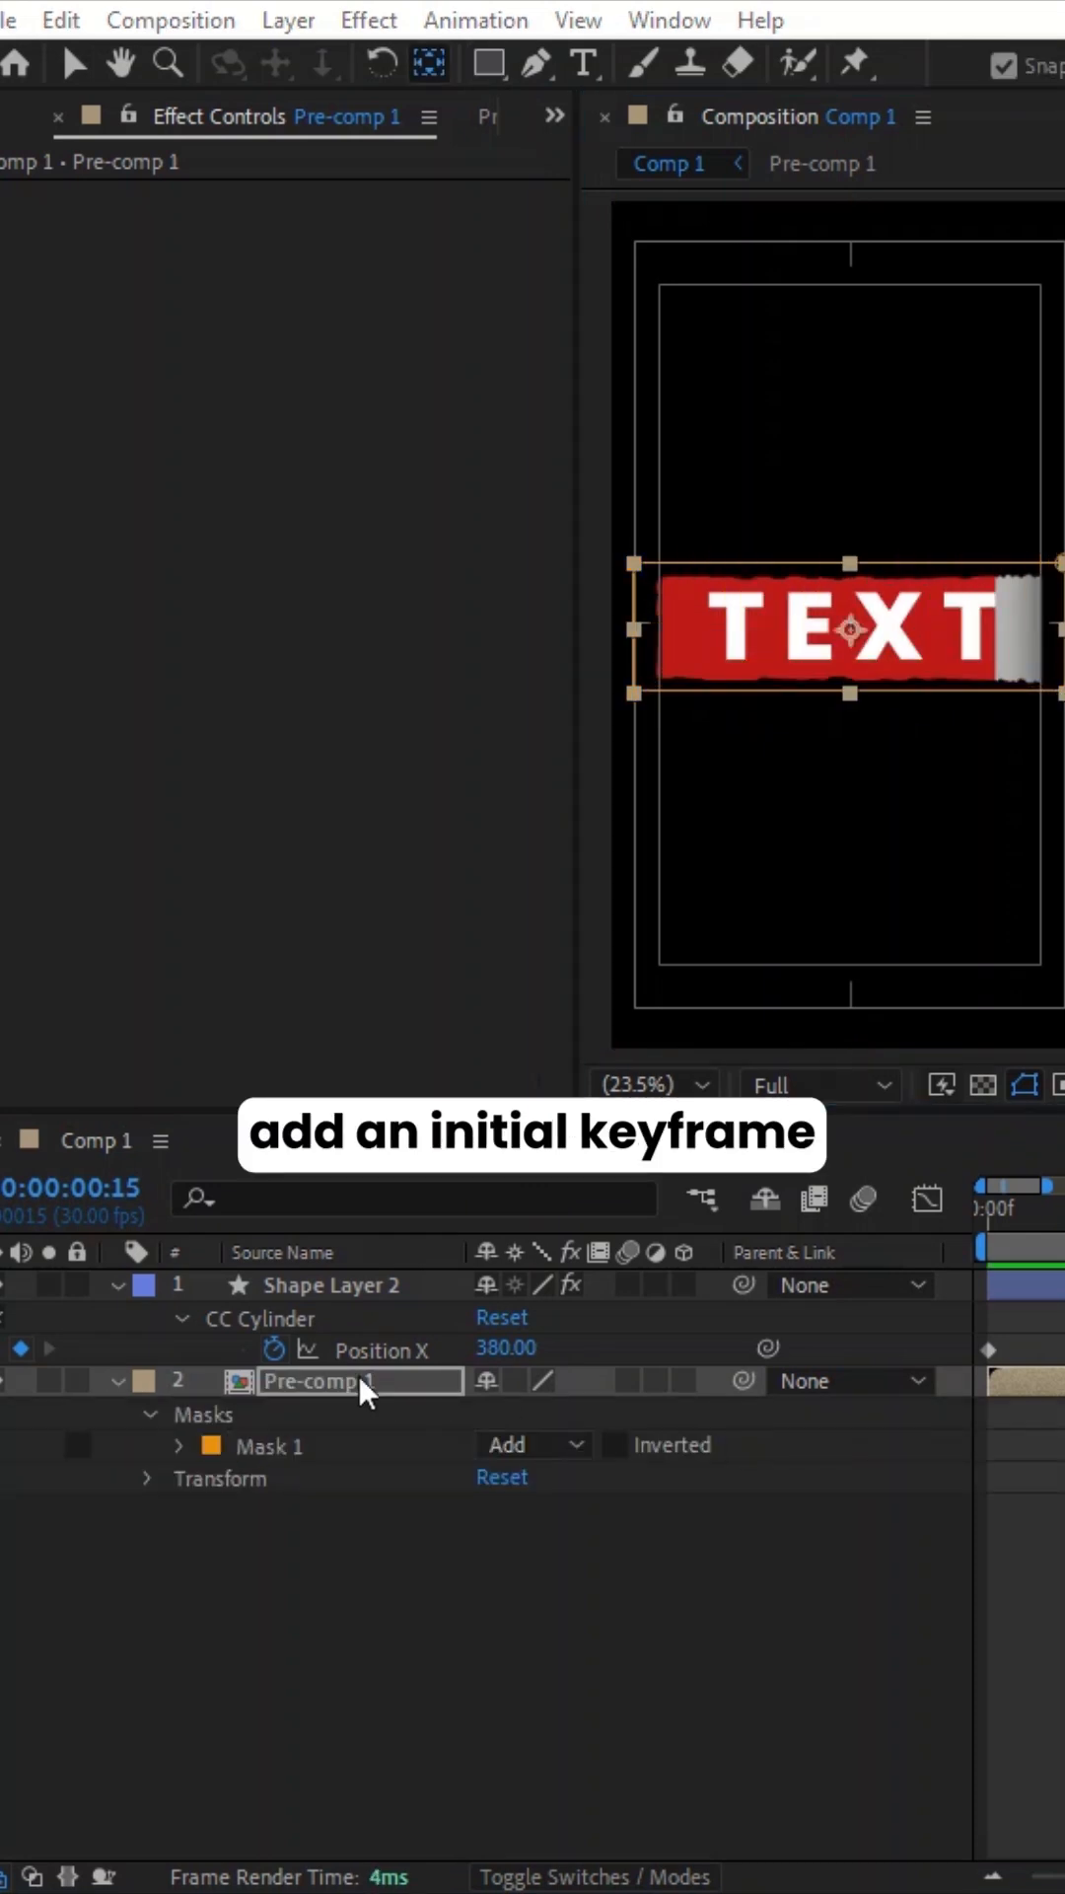
{"action": "left_click", "coordinate": [154, 1446]}
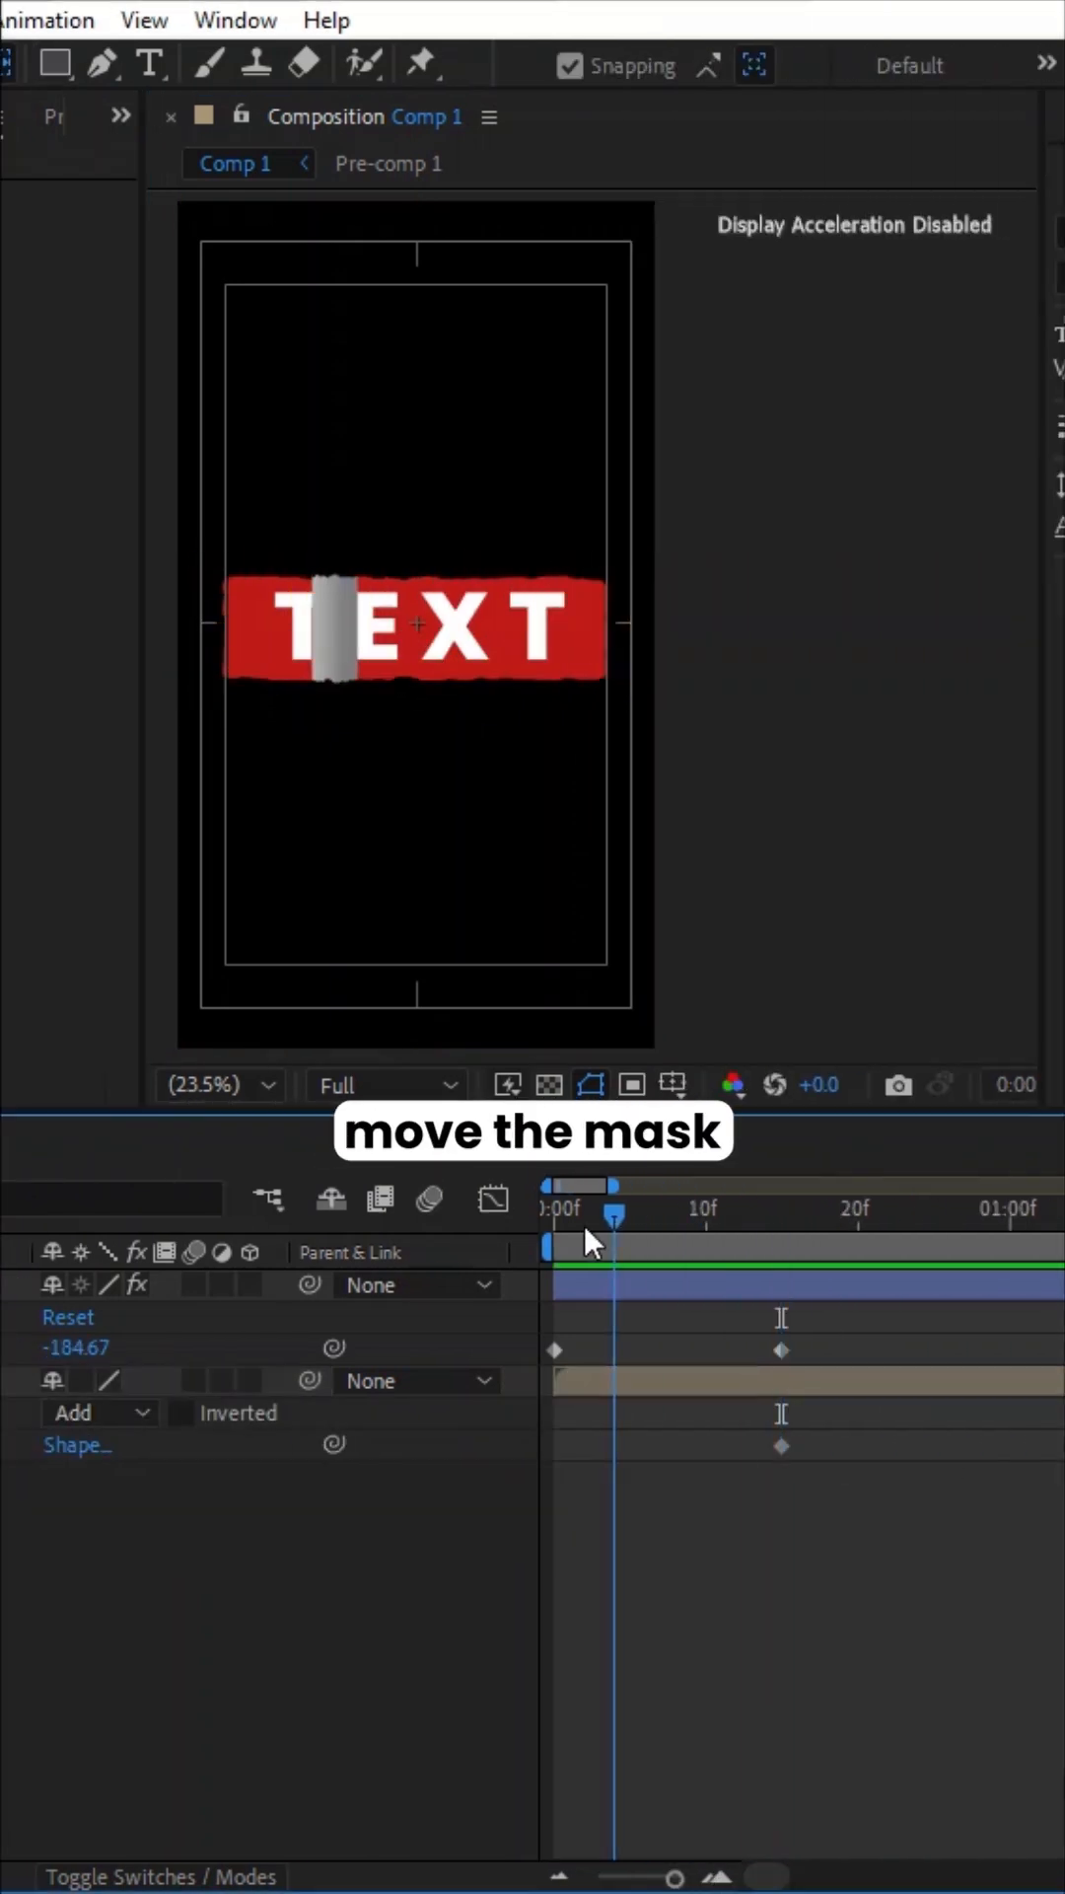
{"action": "left_click_drag", "start_coordinate": [615, 1216], "coordinate": [551, 1215]}
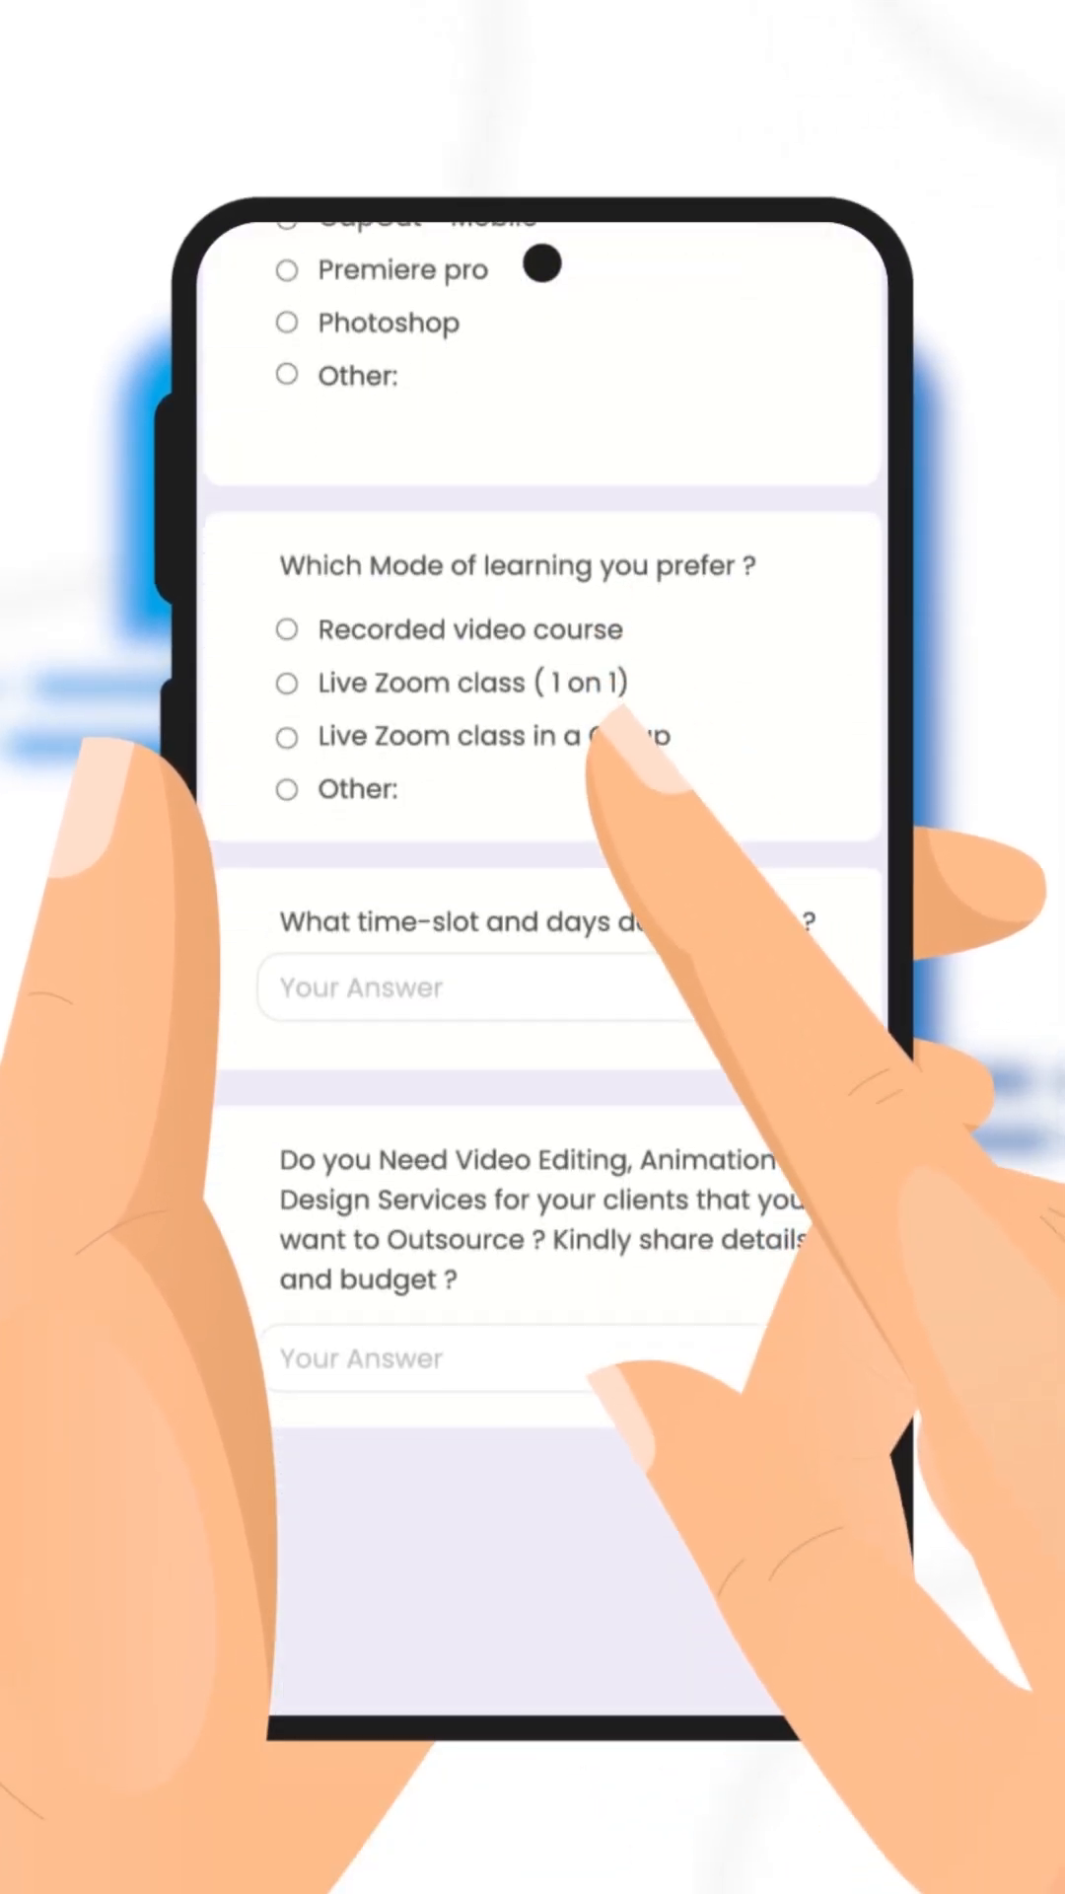
{"action": "left_click", "coordinate": [288, 736]}
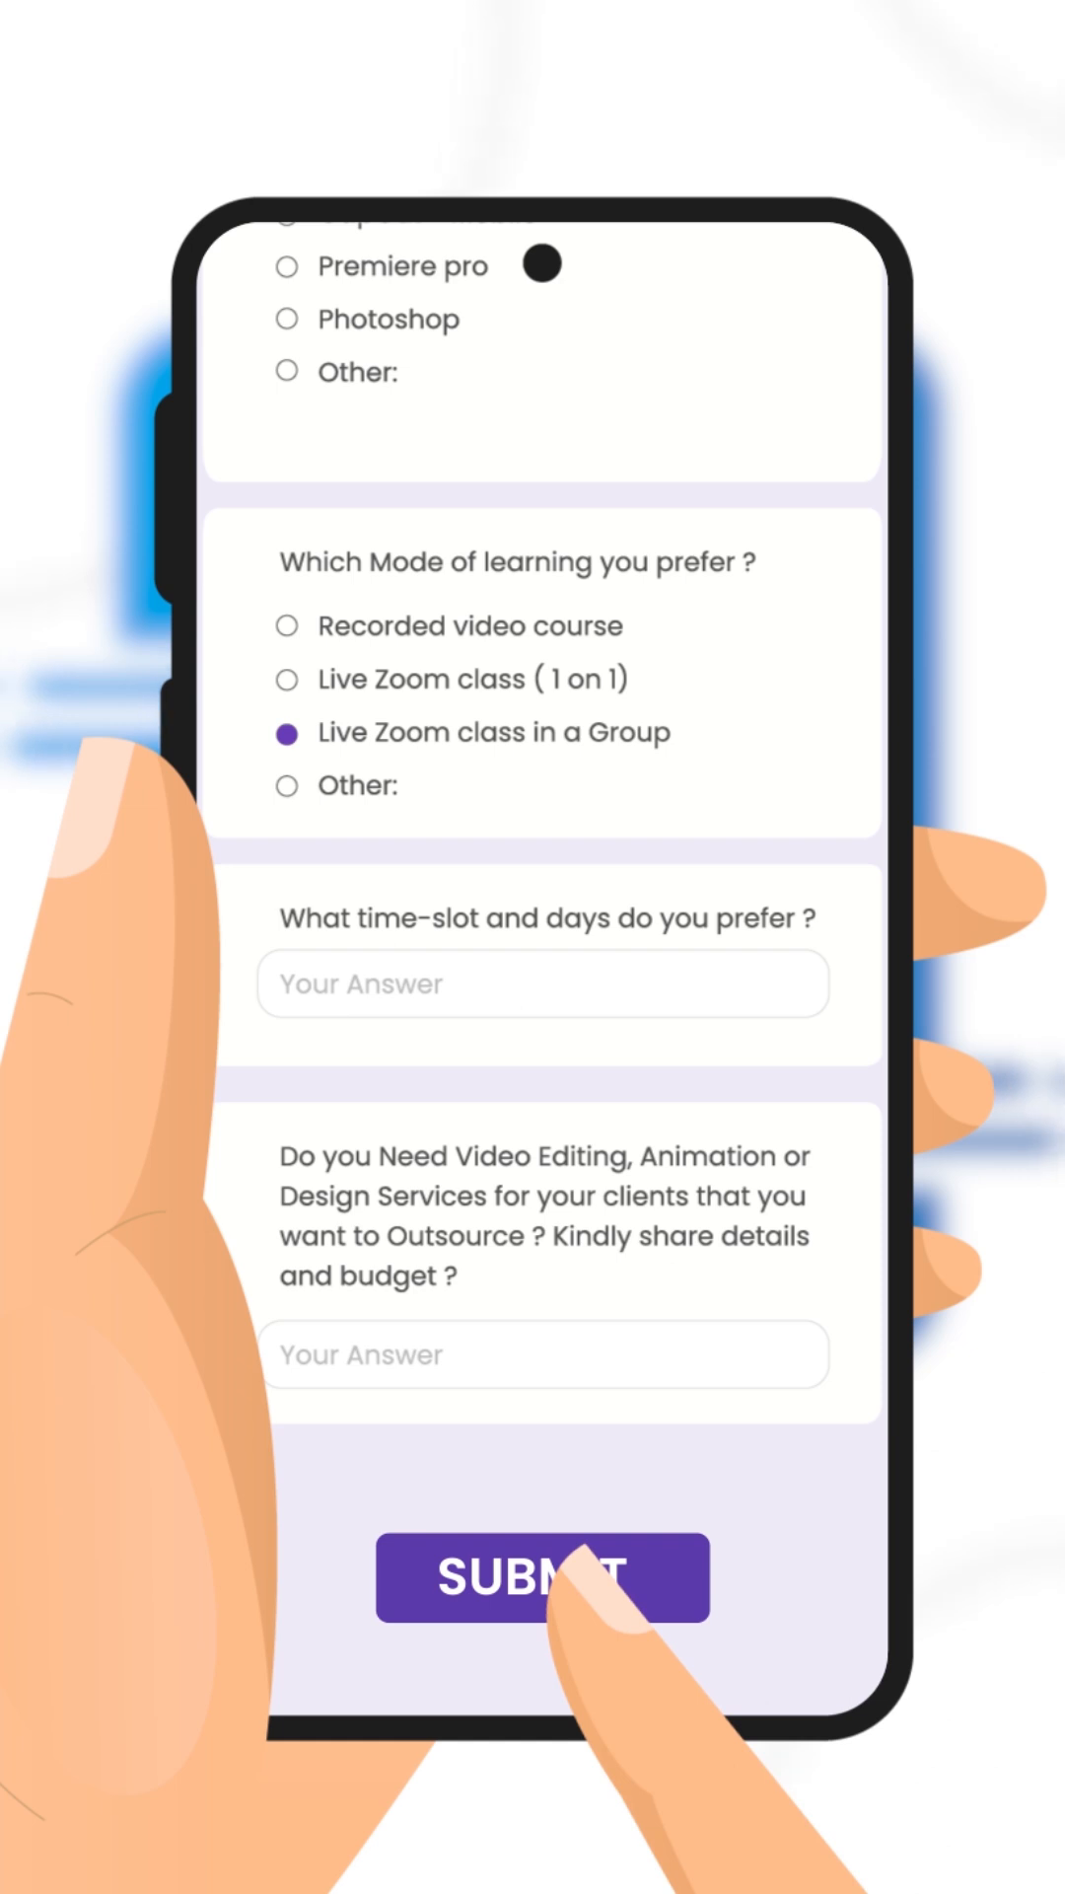